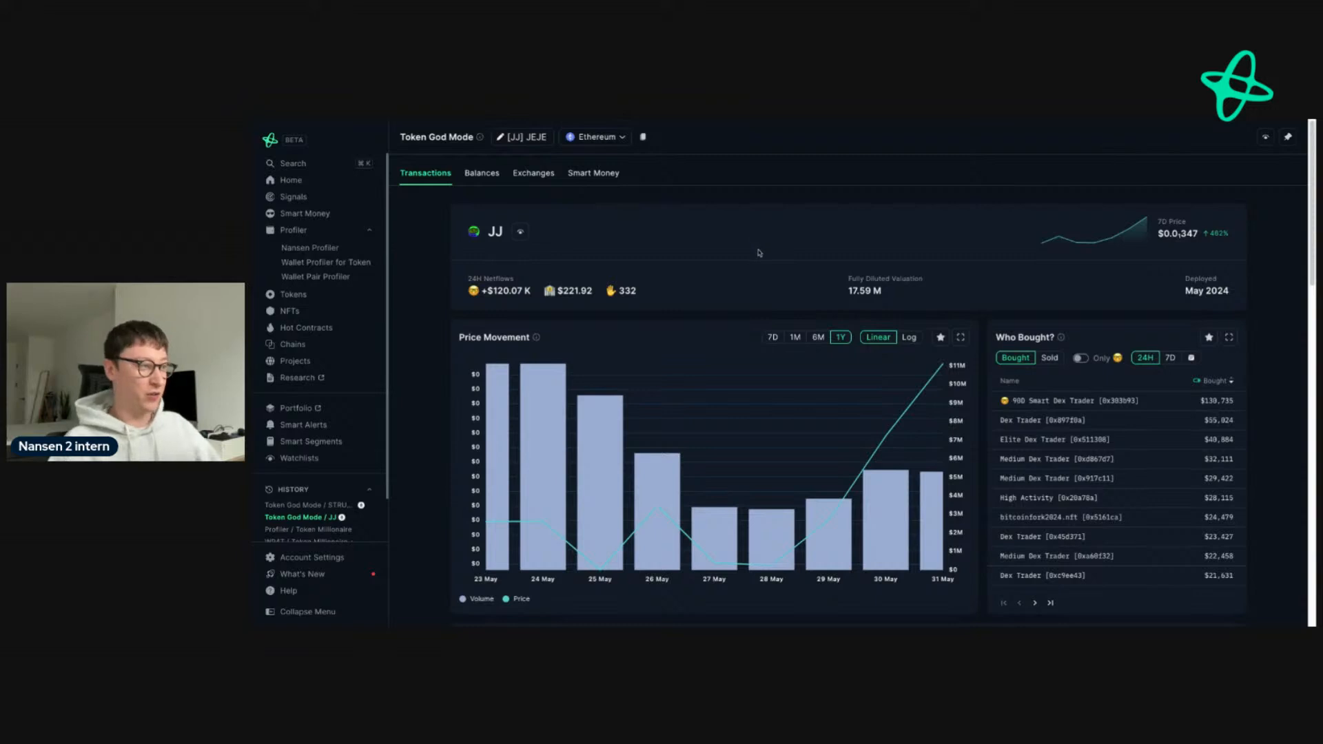
- Set the JJ Price Movement chart to the 6M range
left_click(816, 336)
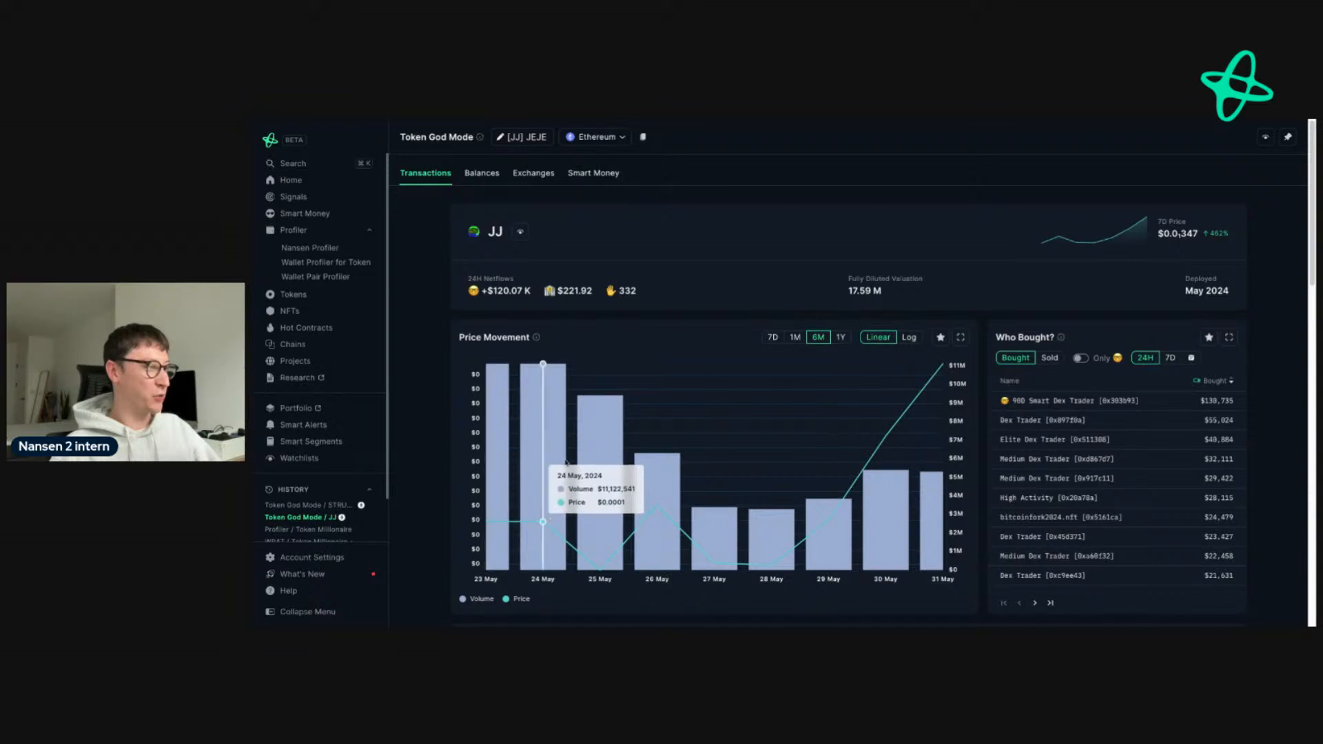
mouse_move(885, 435)
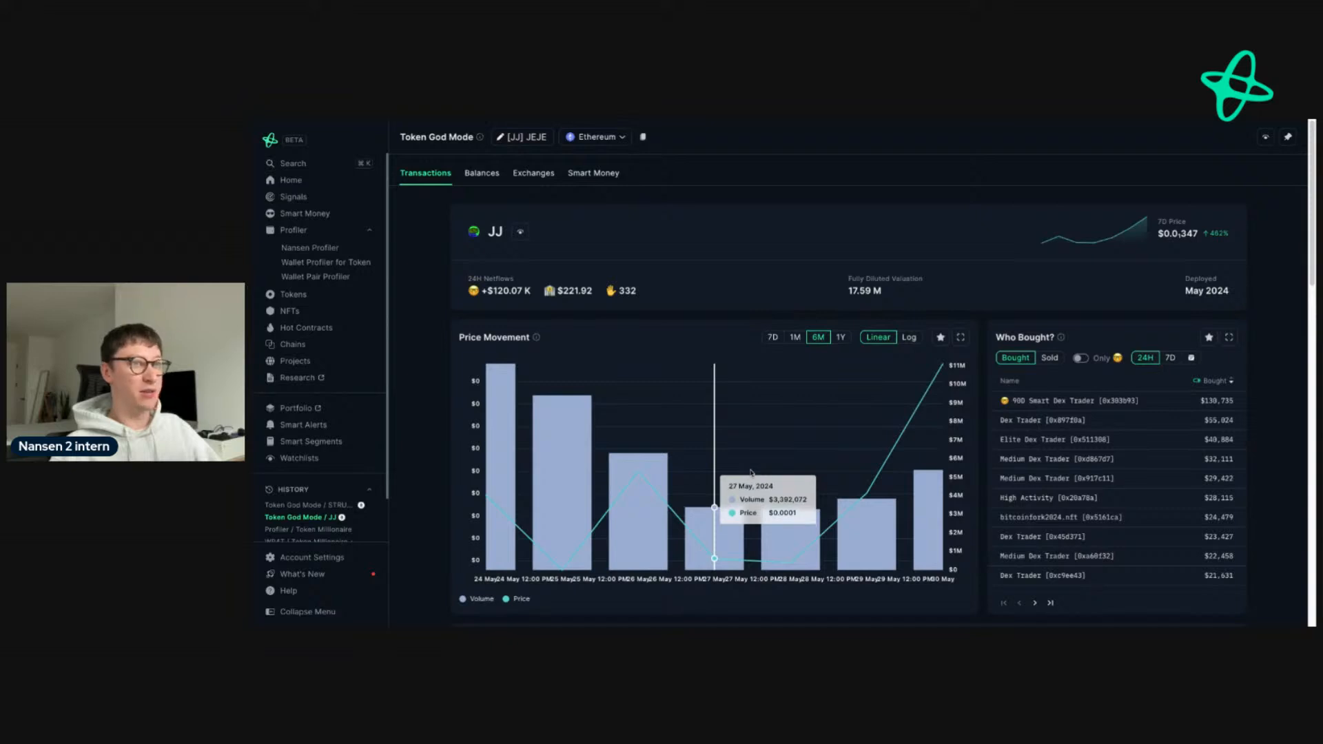
mouse_move(788, 557)
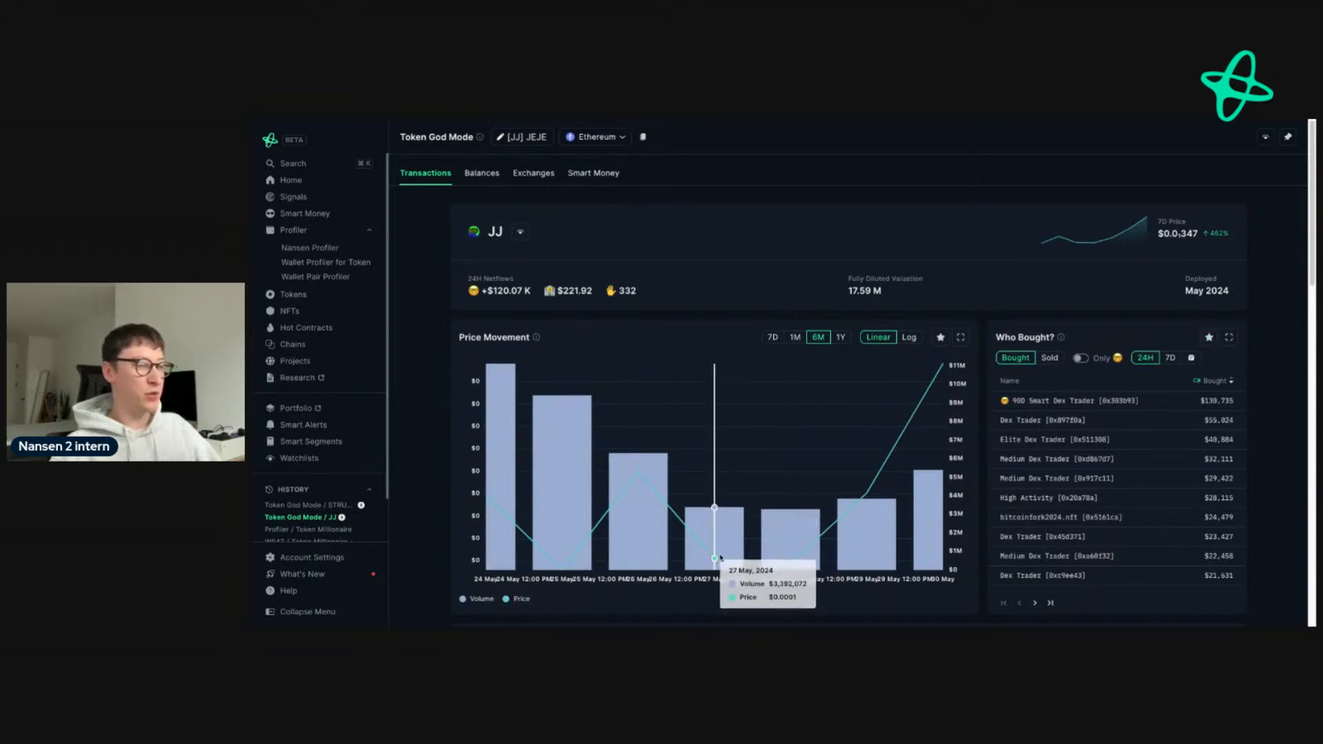
mouse_move(790, 555)
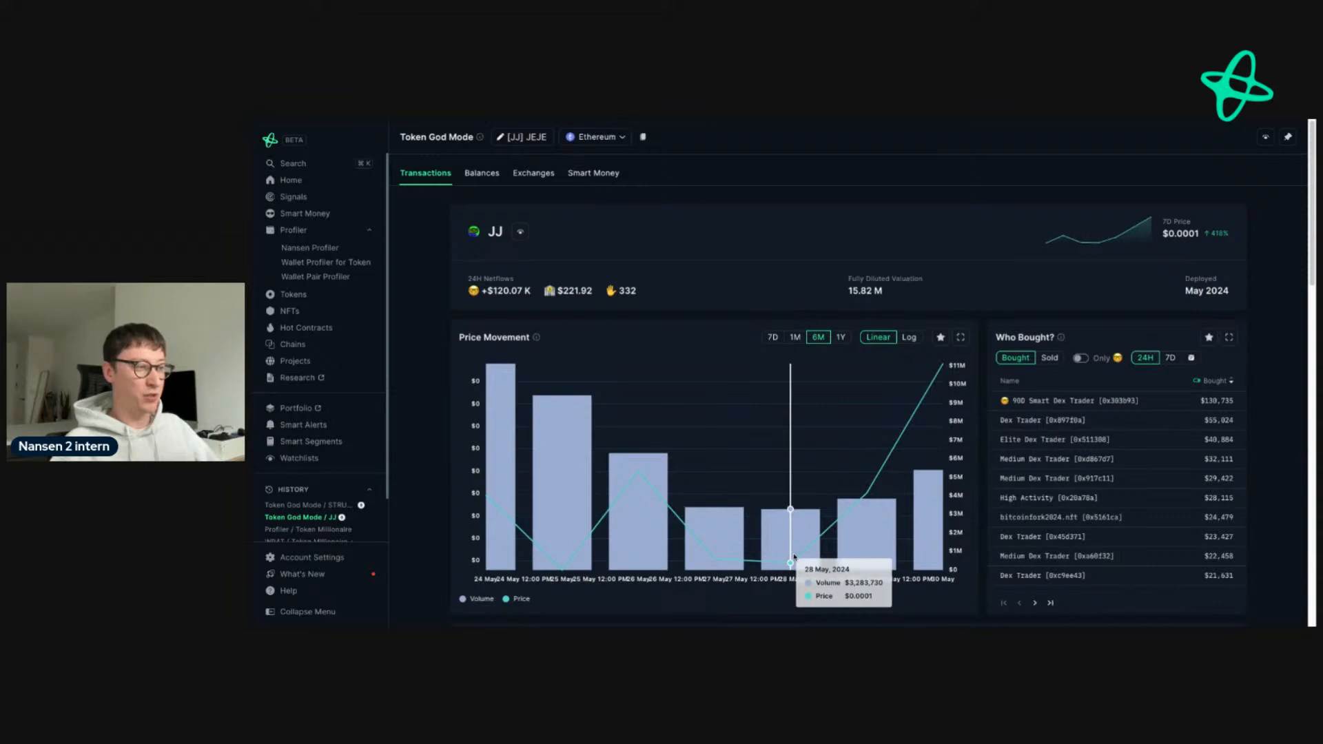
- Apply a custom date filter to the Who Bought? buyers panel
left_click(1189, 359)
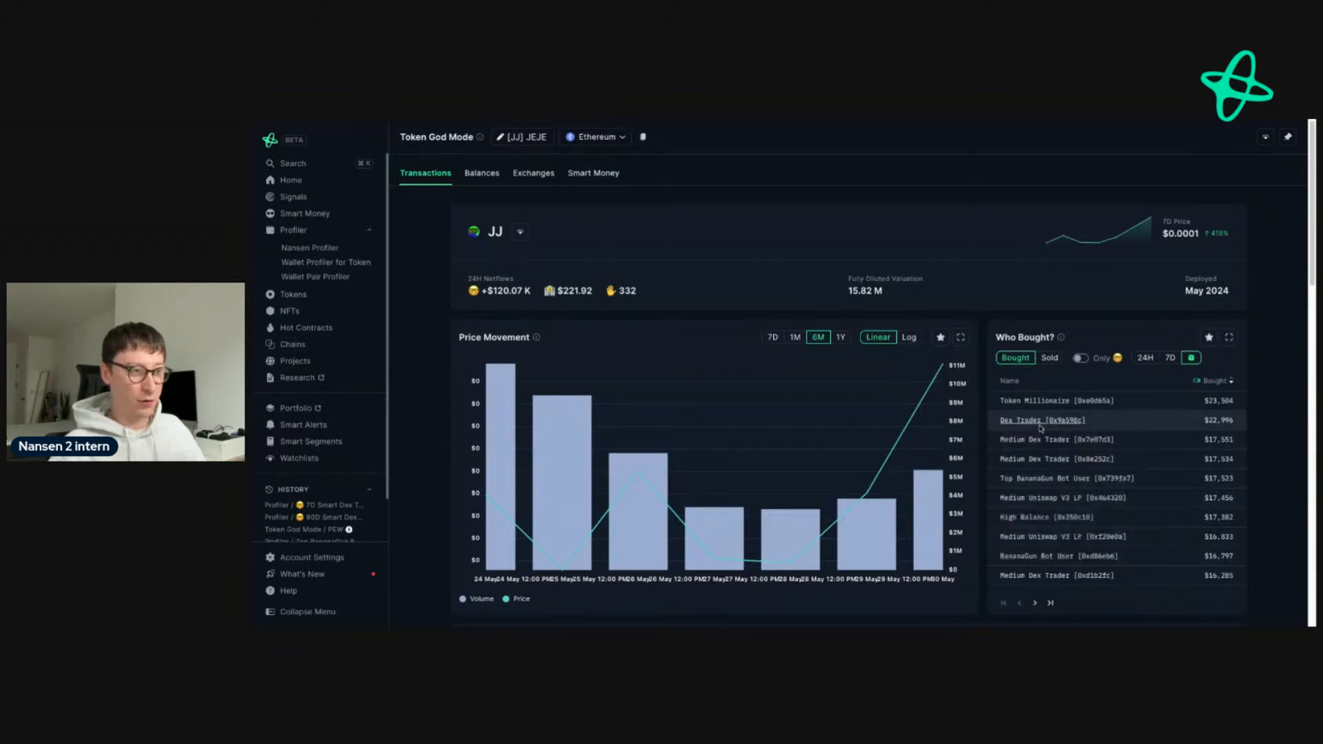
mouse_move(1028, 401)
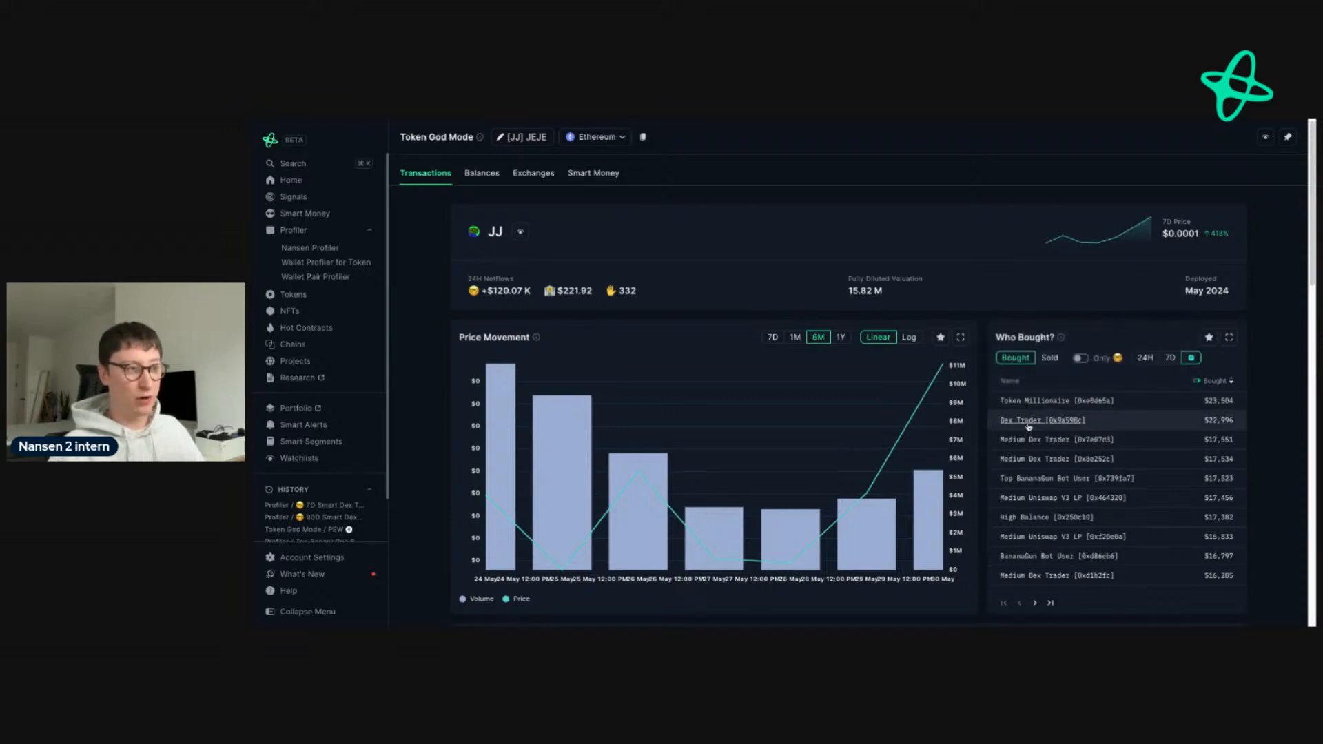
mouse_move(1035, 401)
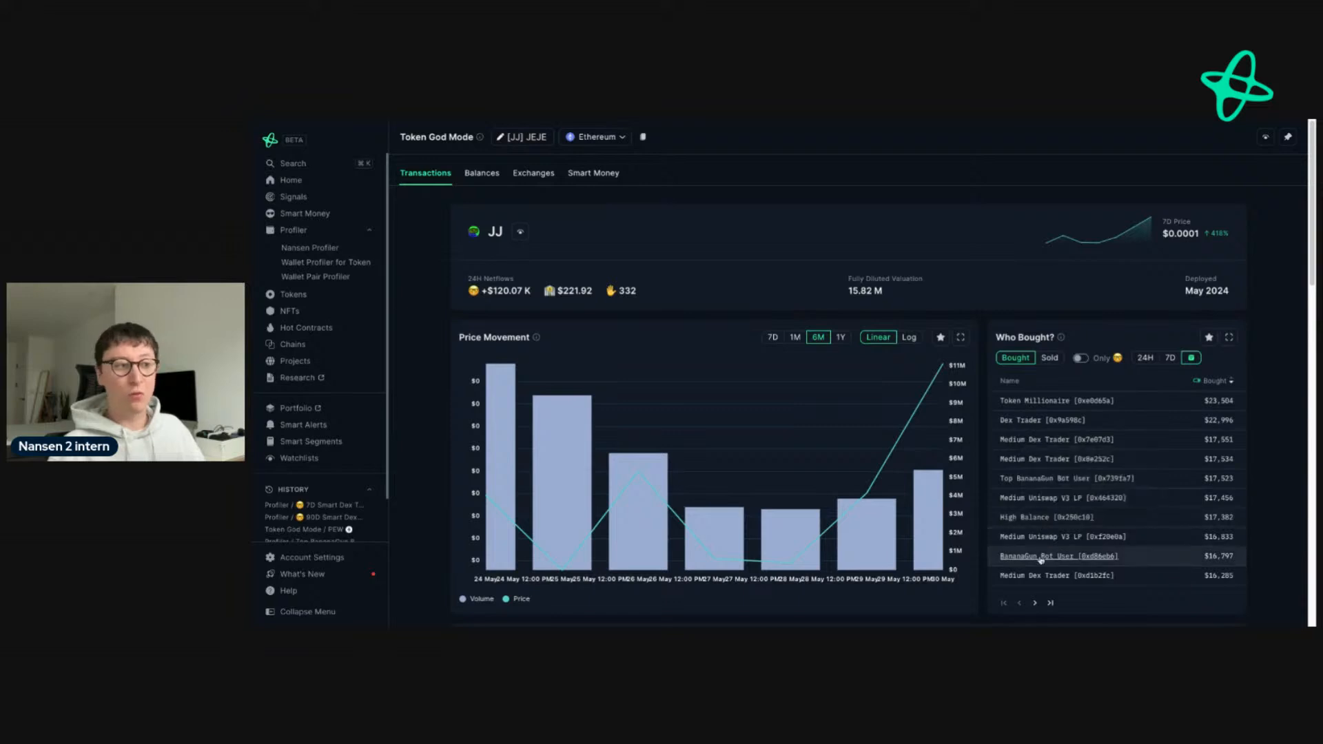
mouse_move(865, 495)
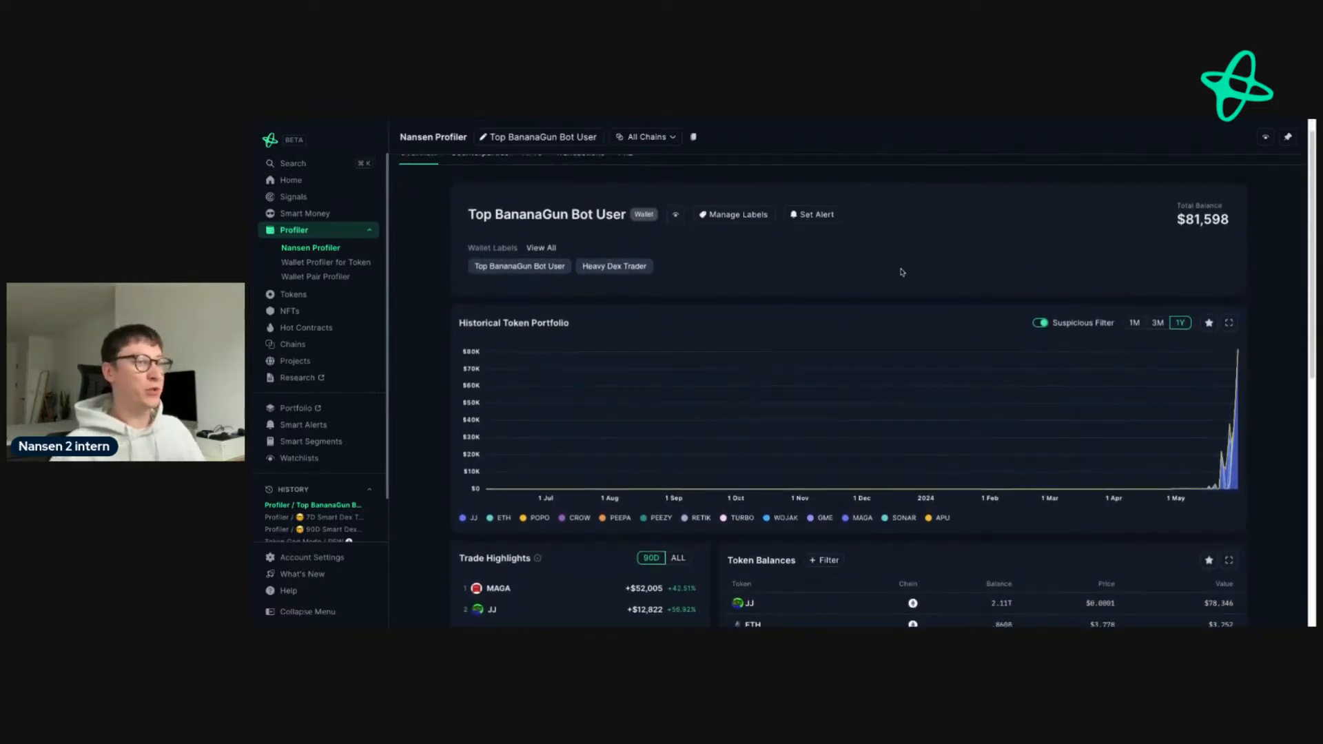
scroll("down", 3)
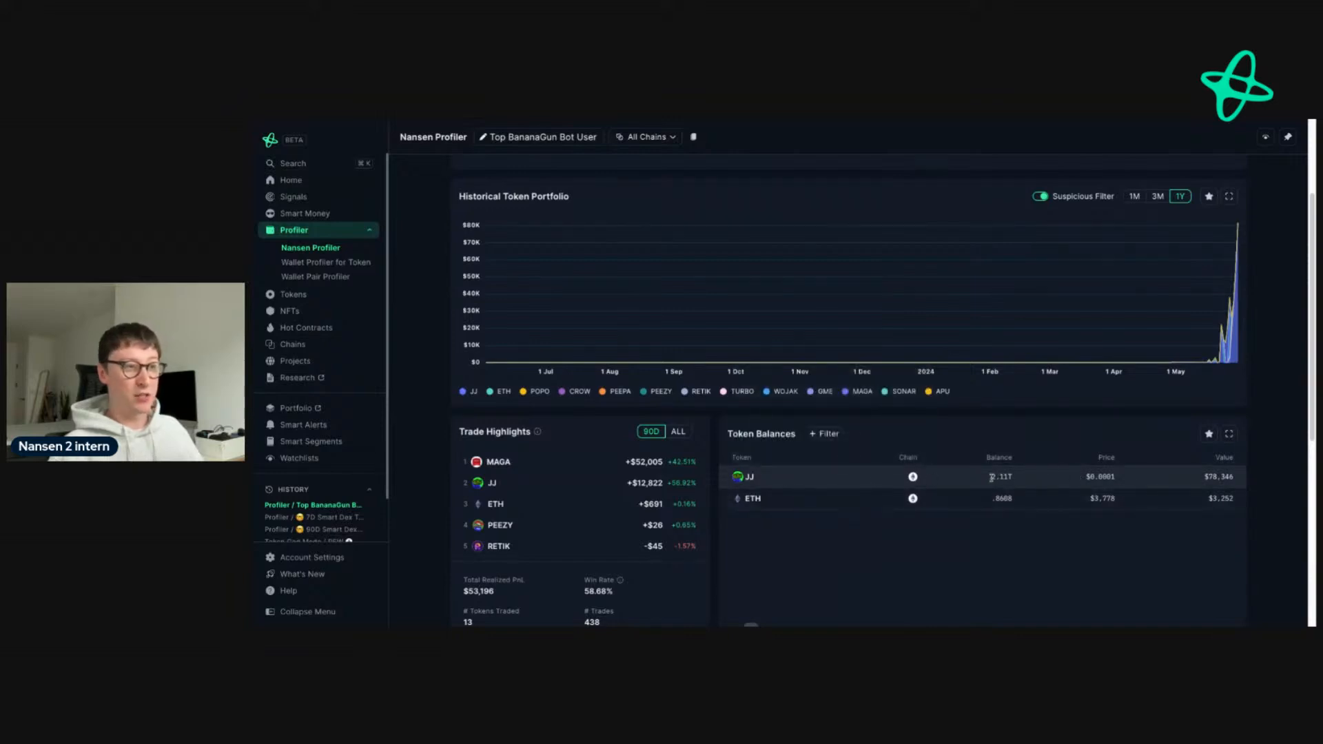
double_click(1000, 477)
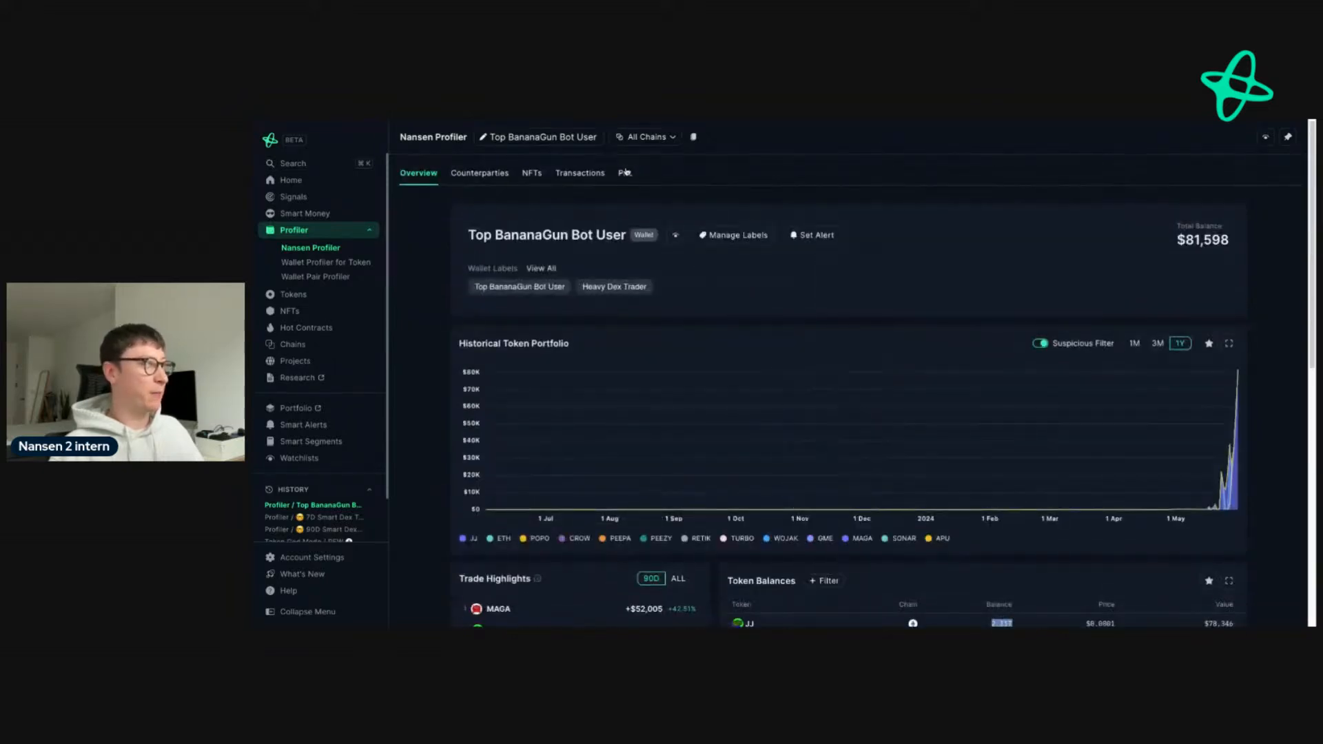
- View the wallet's PnL breakdown and launch Wallet Profiler for Token on the JJ row
left_click(623, 173)
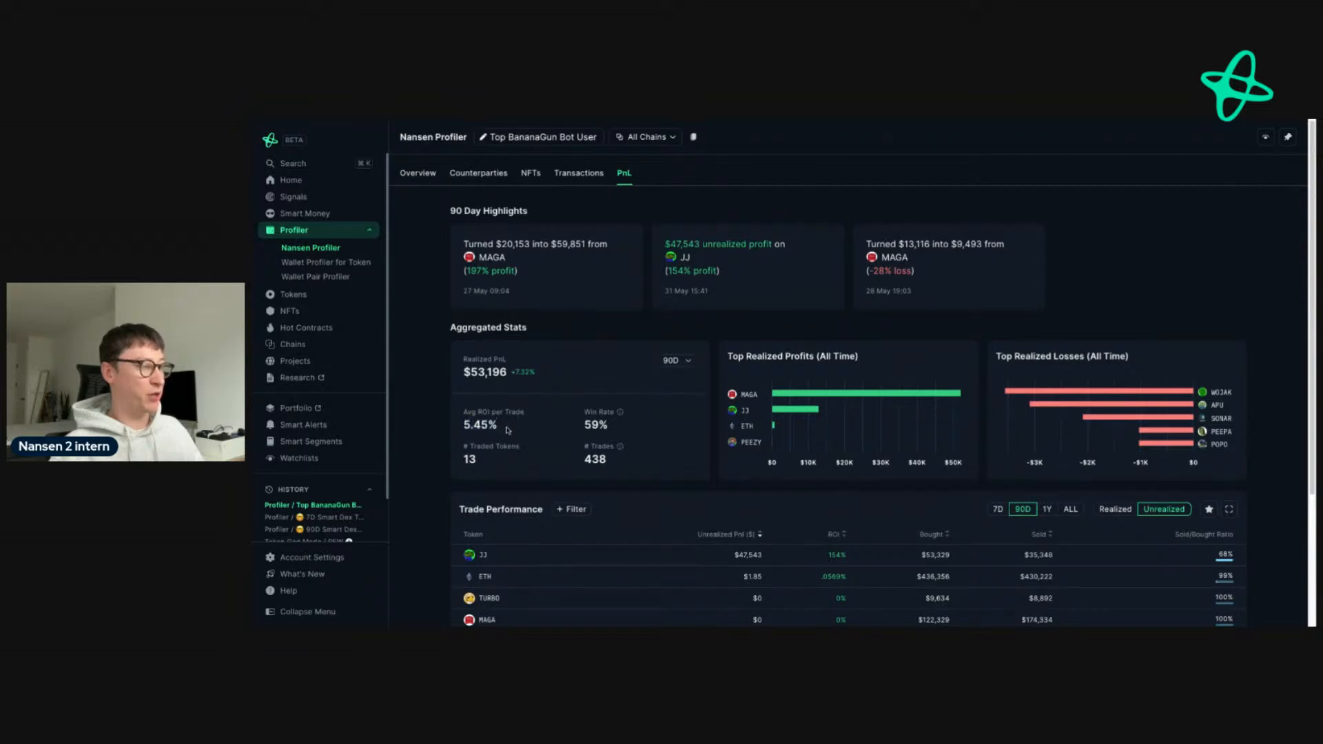
double_click(595, 425)
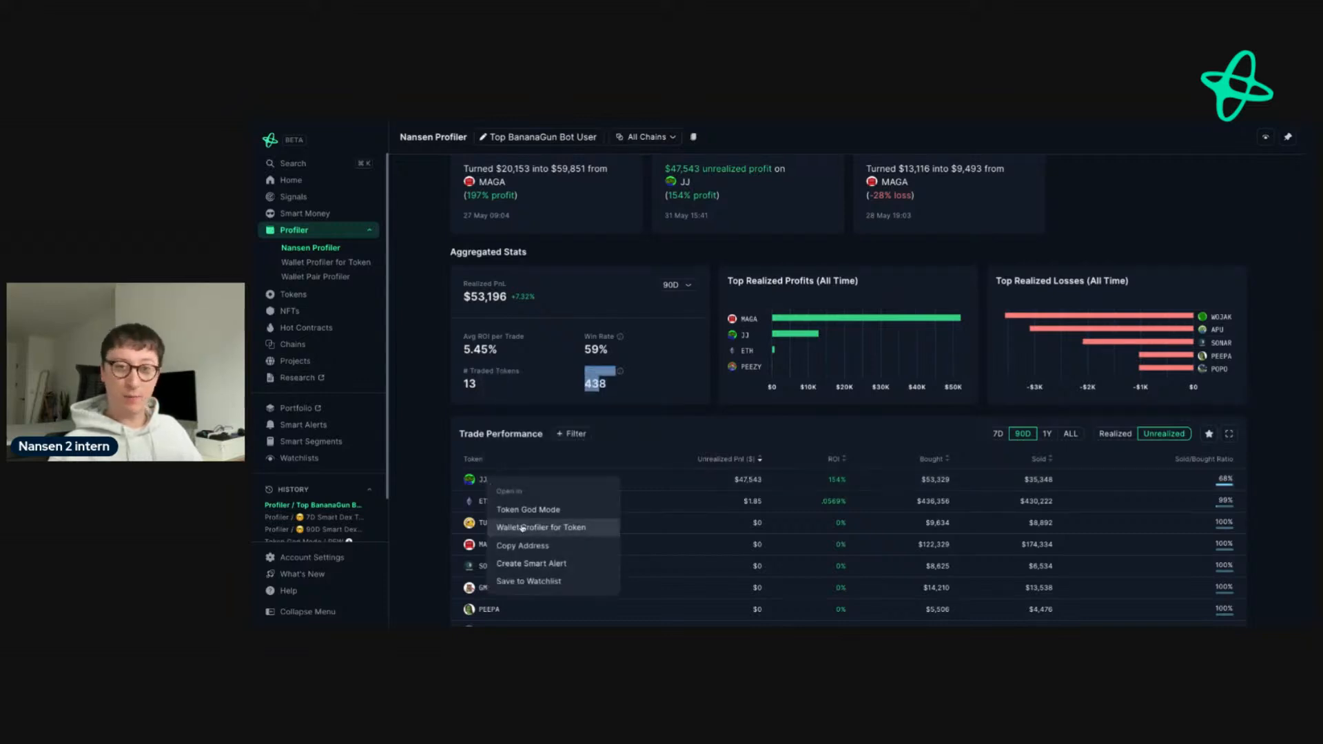
mouse_move(540, 527)
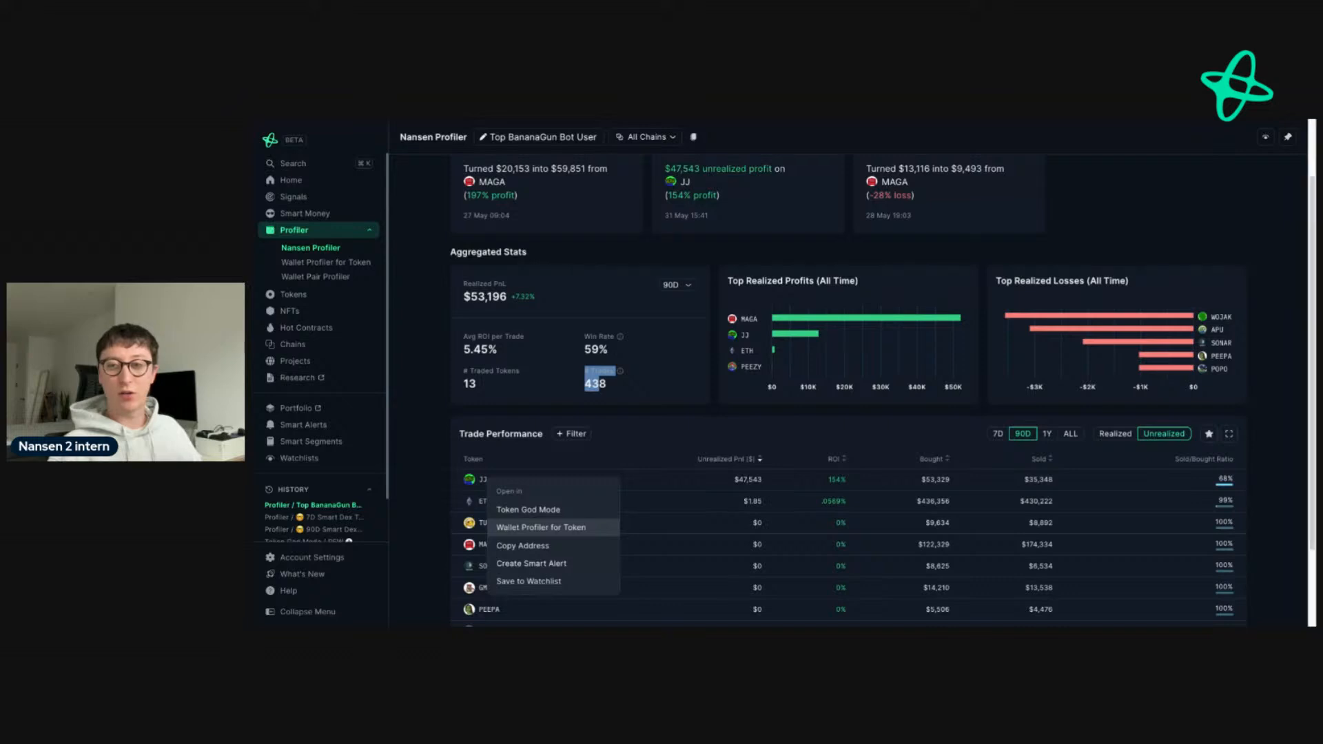
left_click(542, 528)
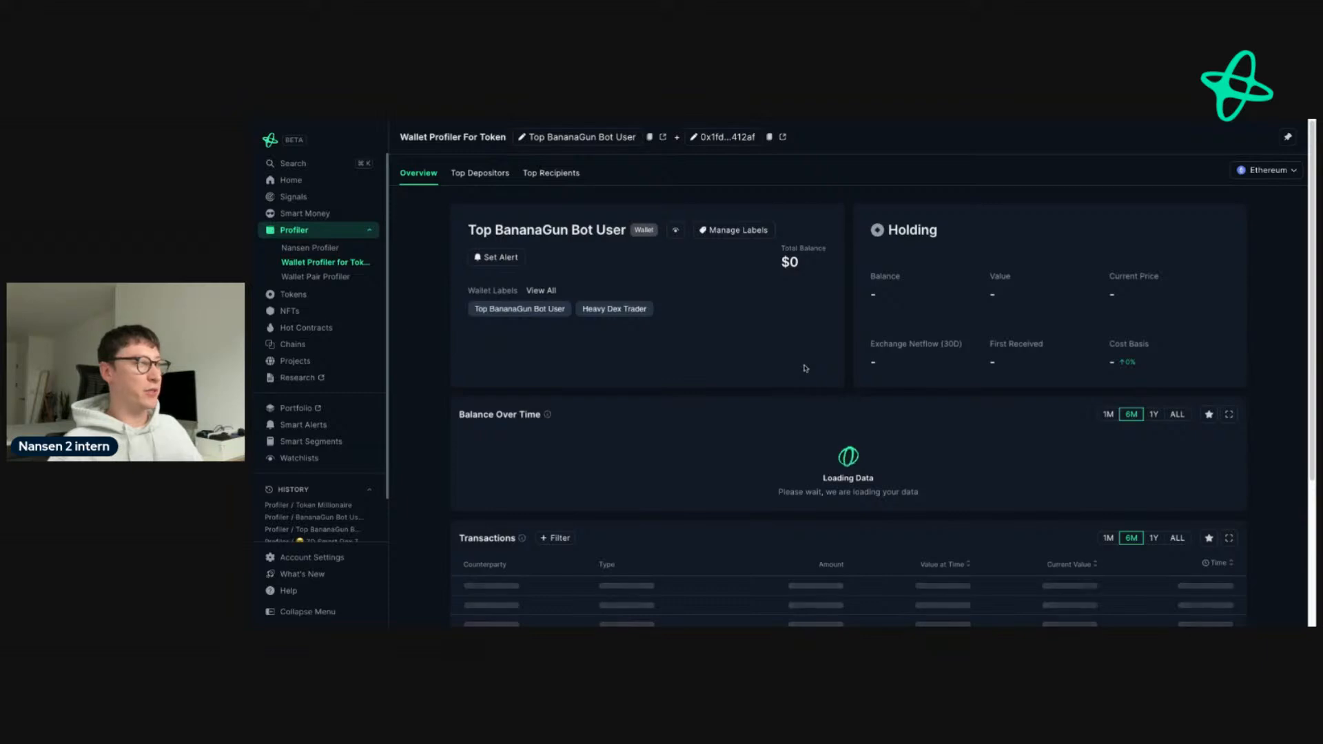
left_click(1268, 169)
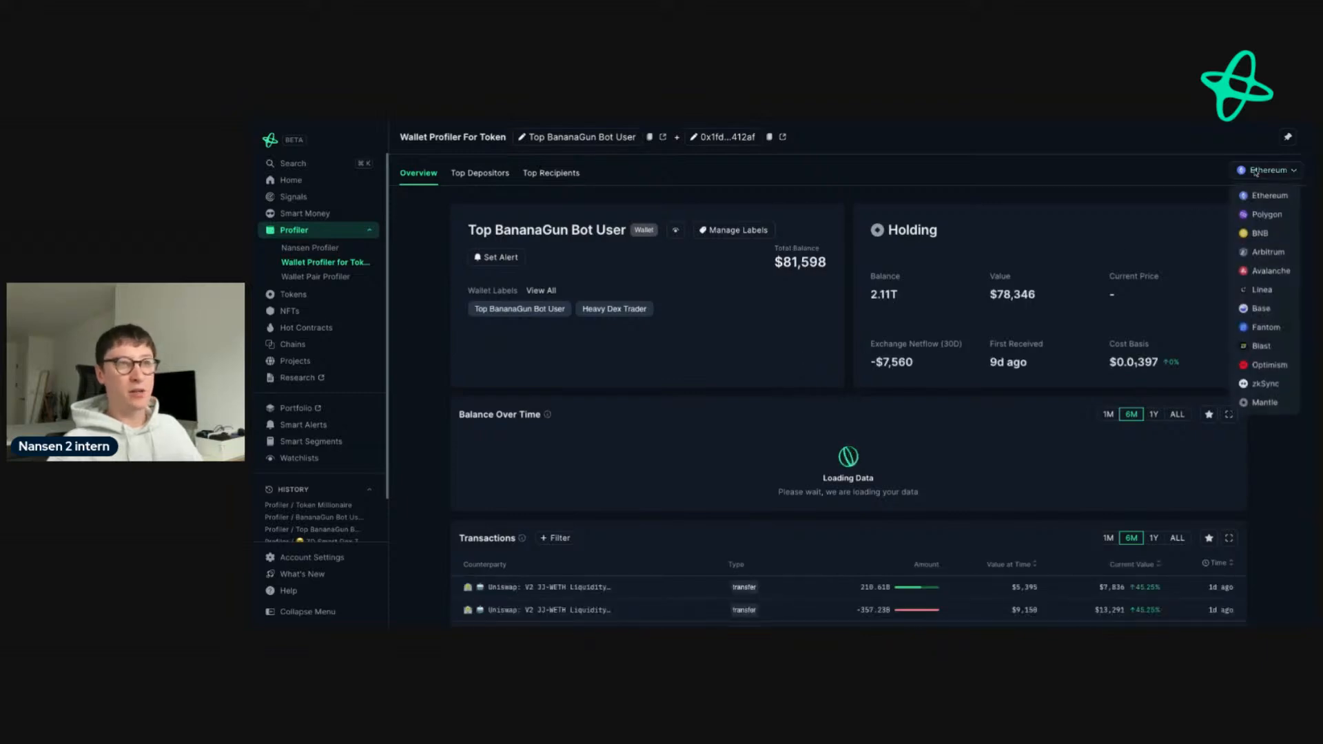
left_click(1268, 170)
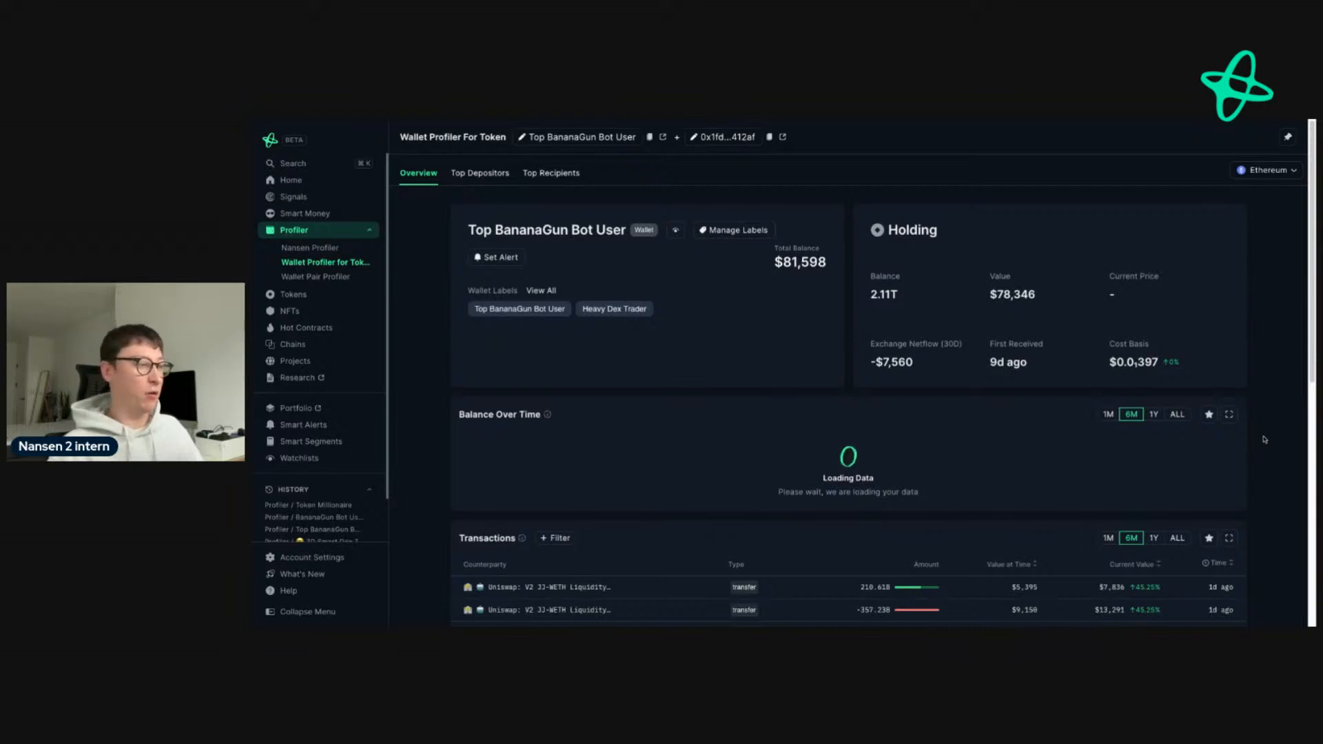
scroll("down", 3)
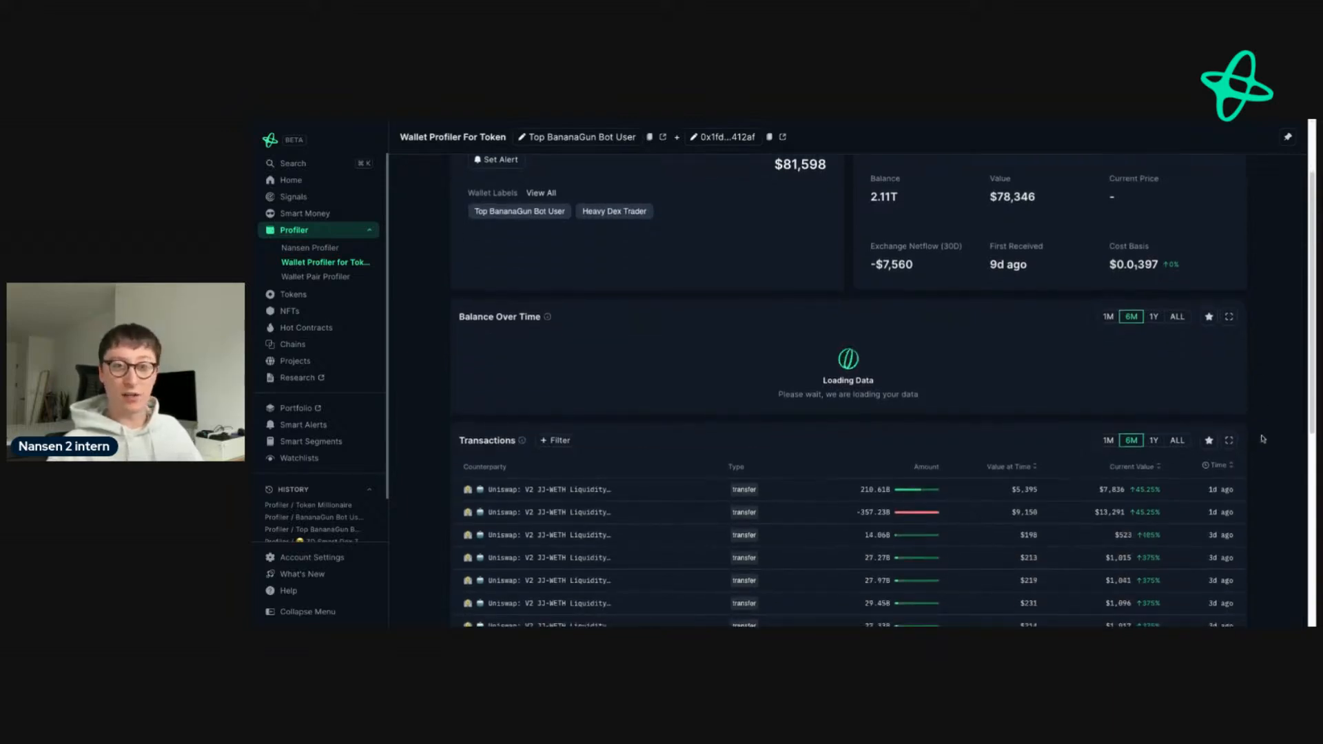
scroll("down", 3)
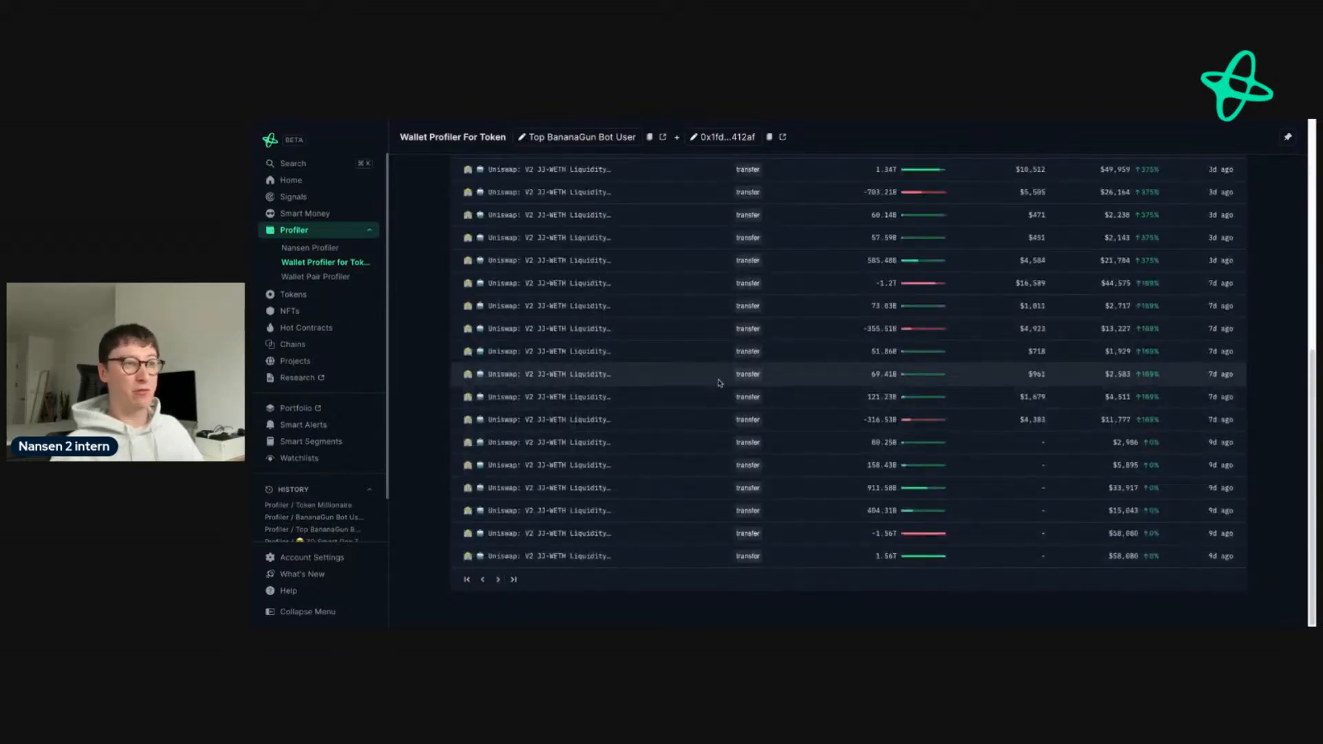
- Return to the profile overview via History and preview the Set Alert dialog without saving
left_click(309, 247)
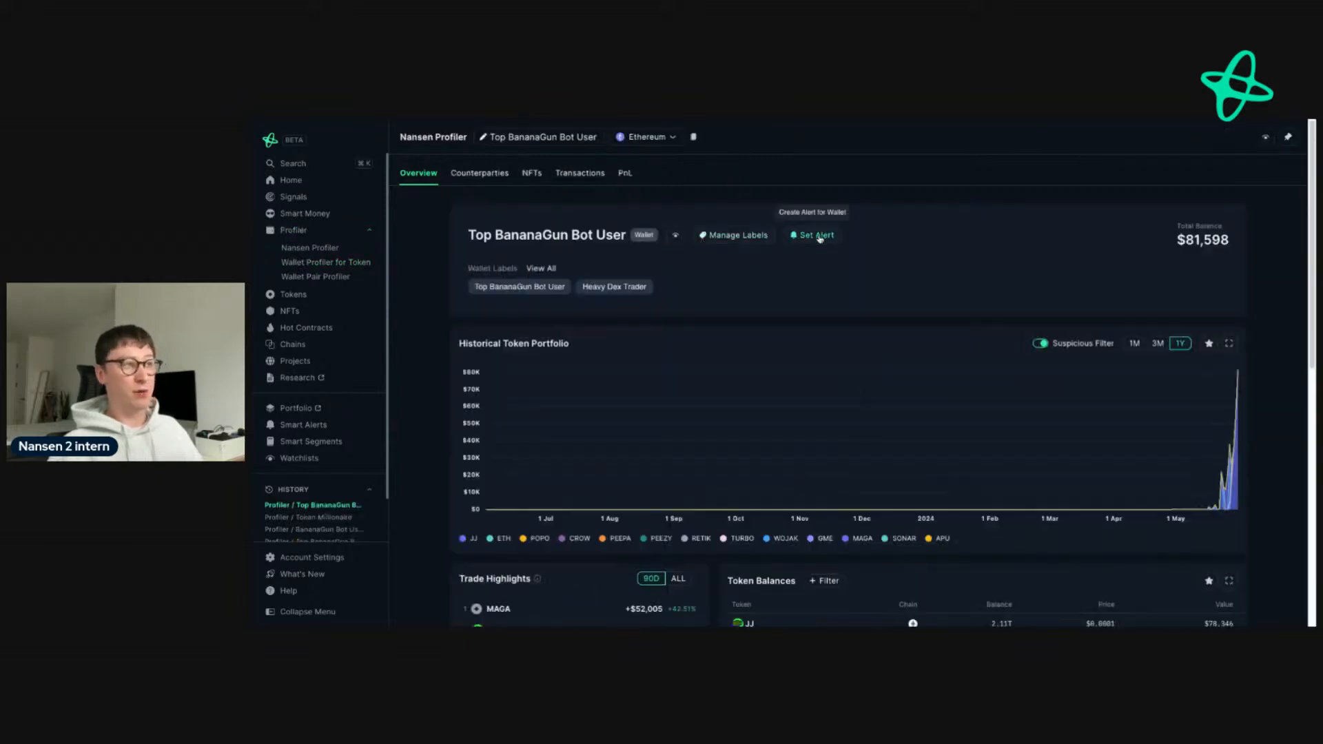
left_click(814, 234)
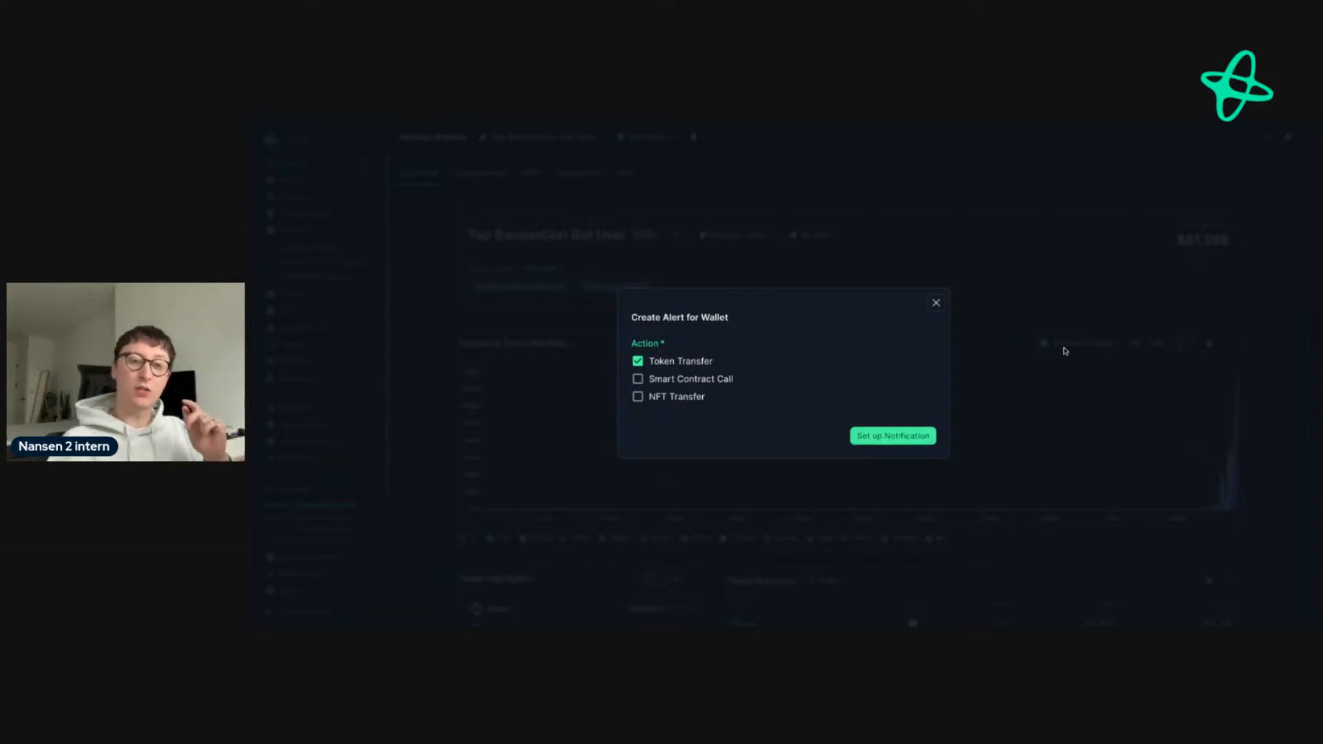
left_click(935, 302)
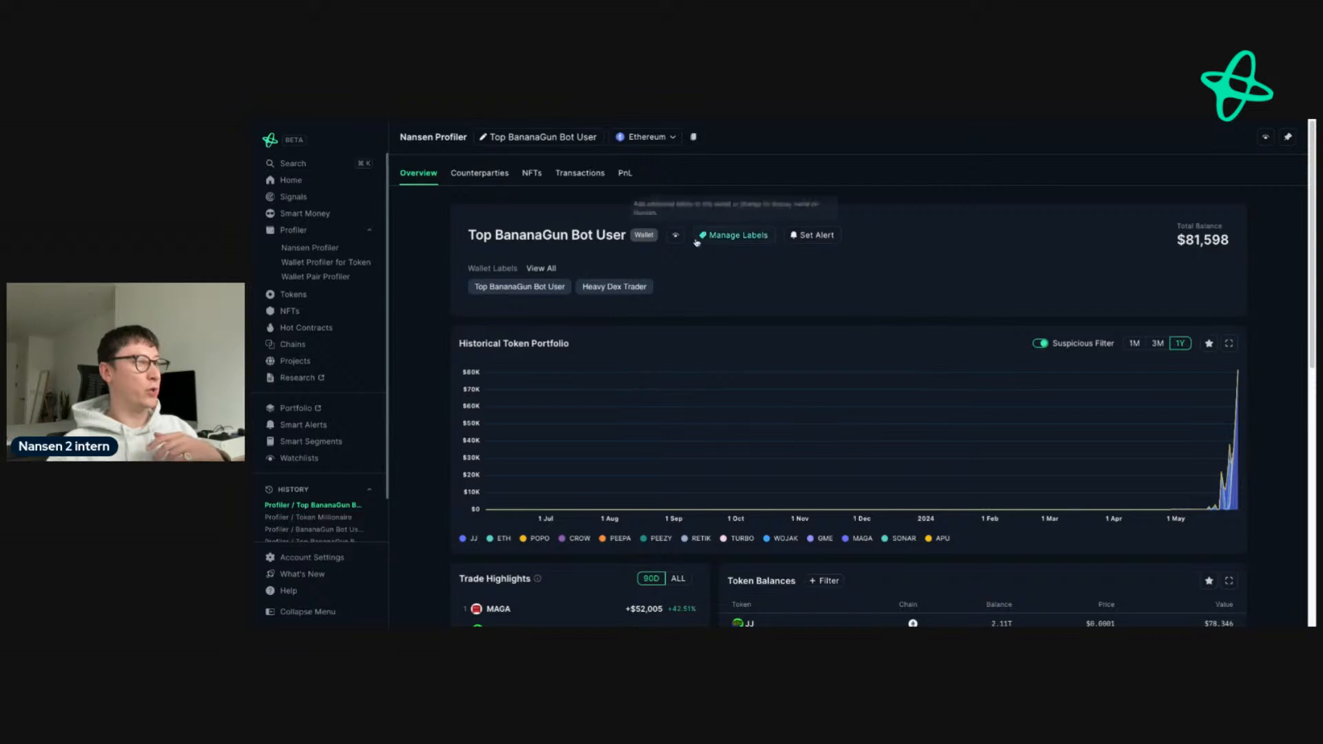
left_click(675, 234)
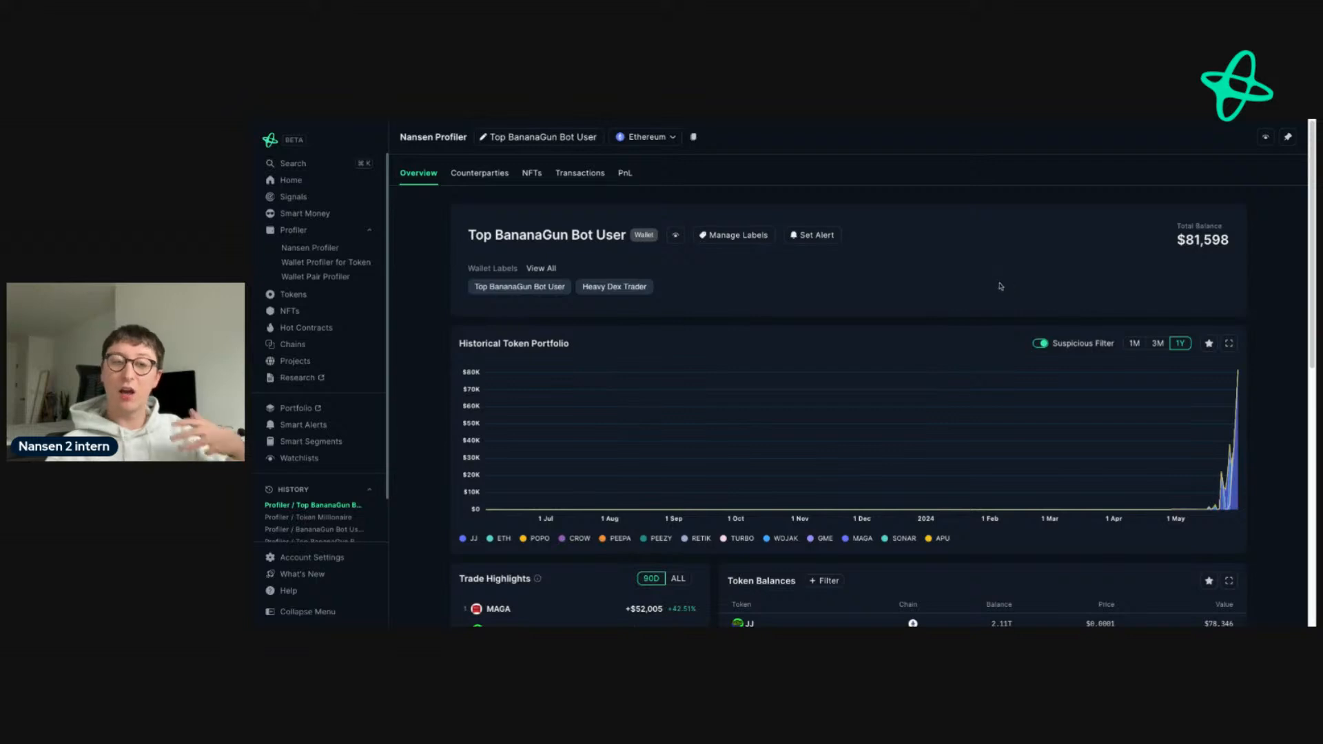
mouse_move(983, 286)
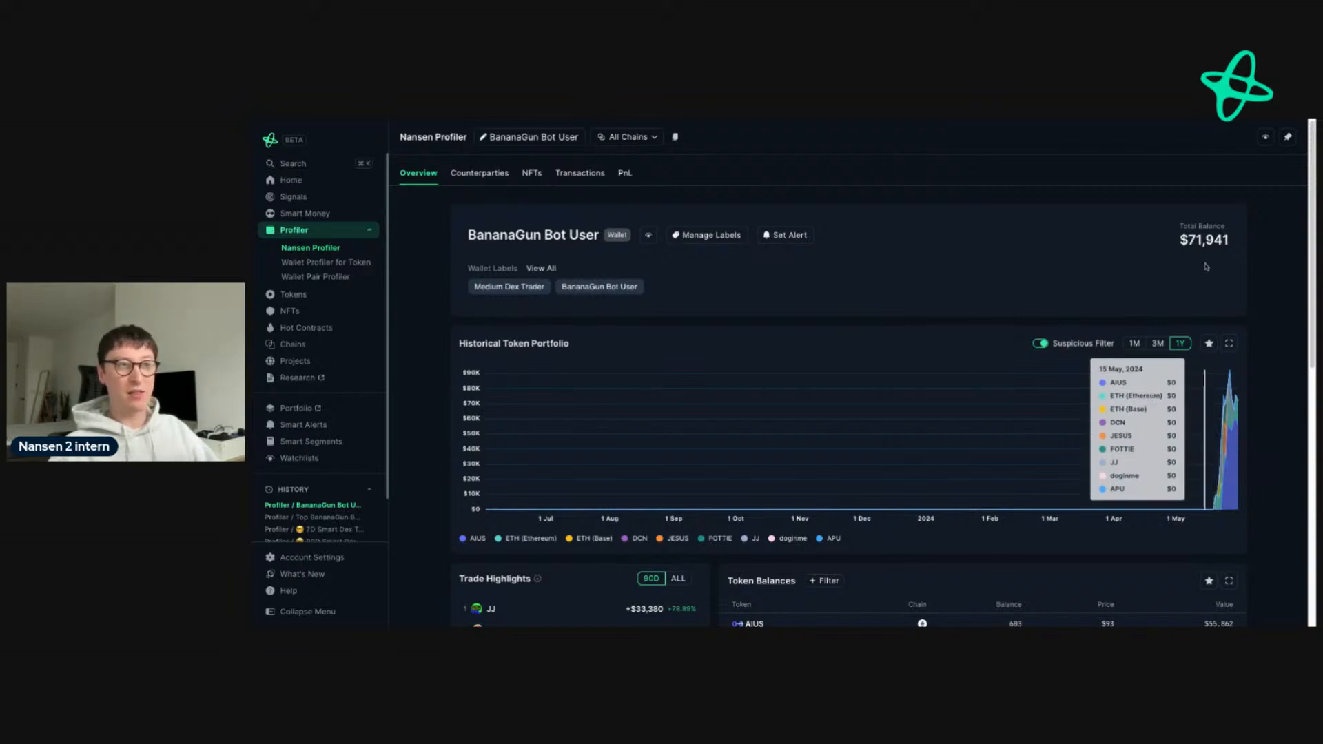
mouse_move(463, 125)
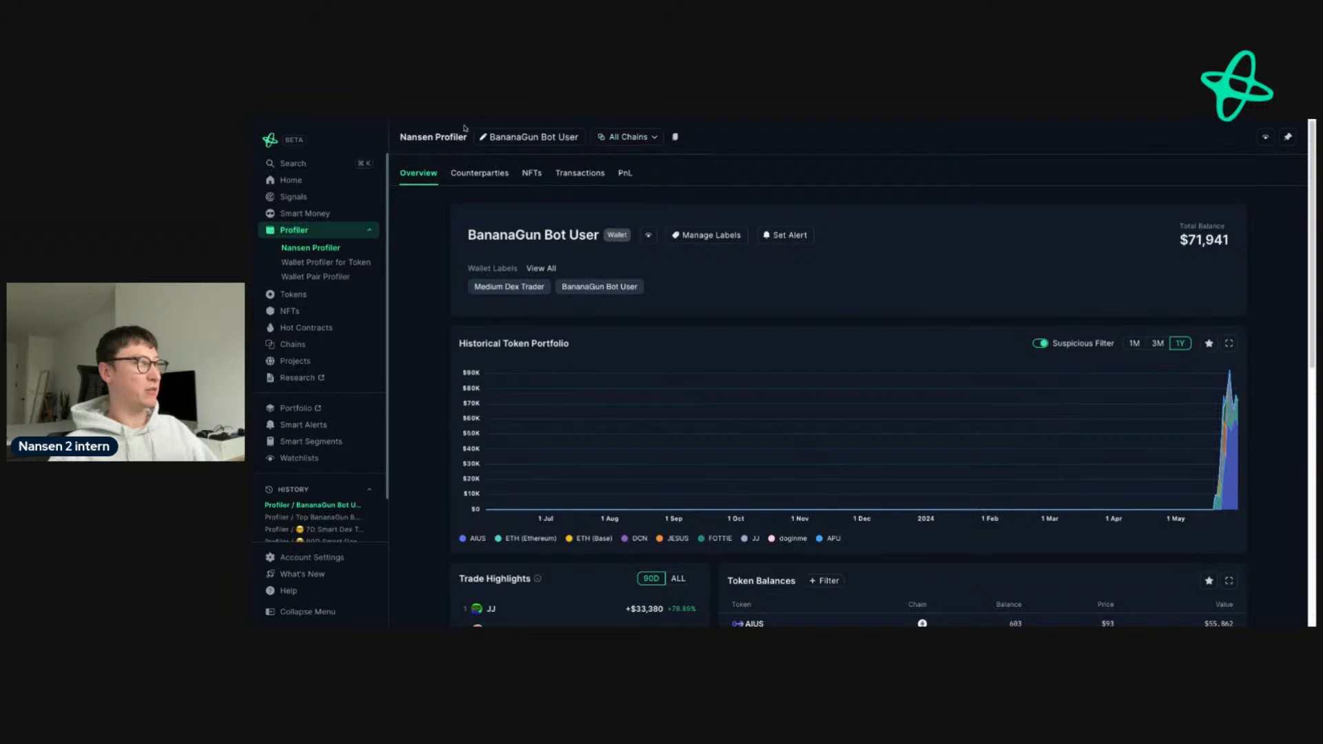
- Narrow the Historical Token Portfolio chart to 1M and reveal Trade Highlights below
left_click(1134, 343)
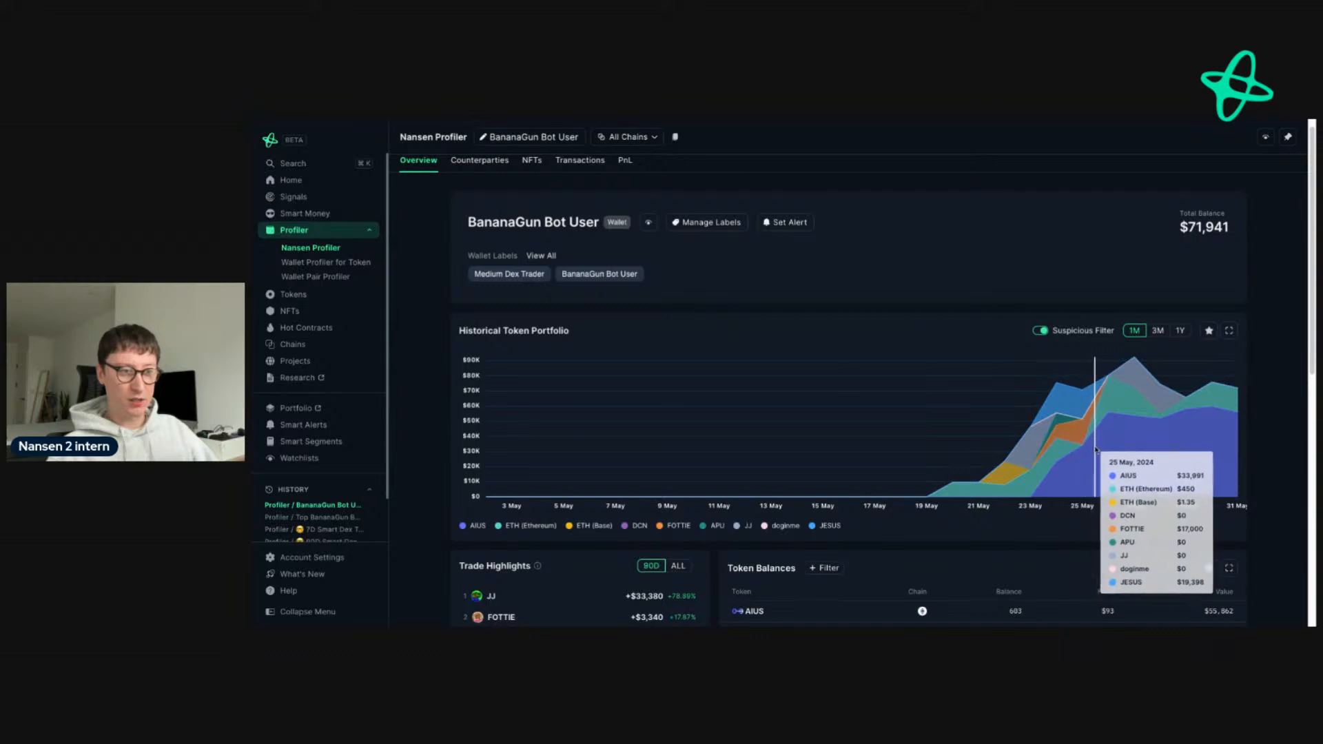
scroll("down", 3)
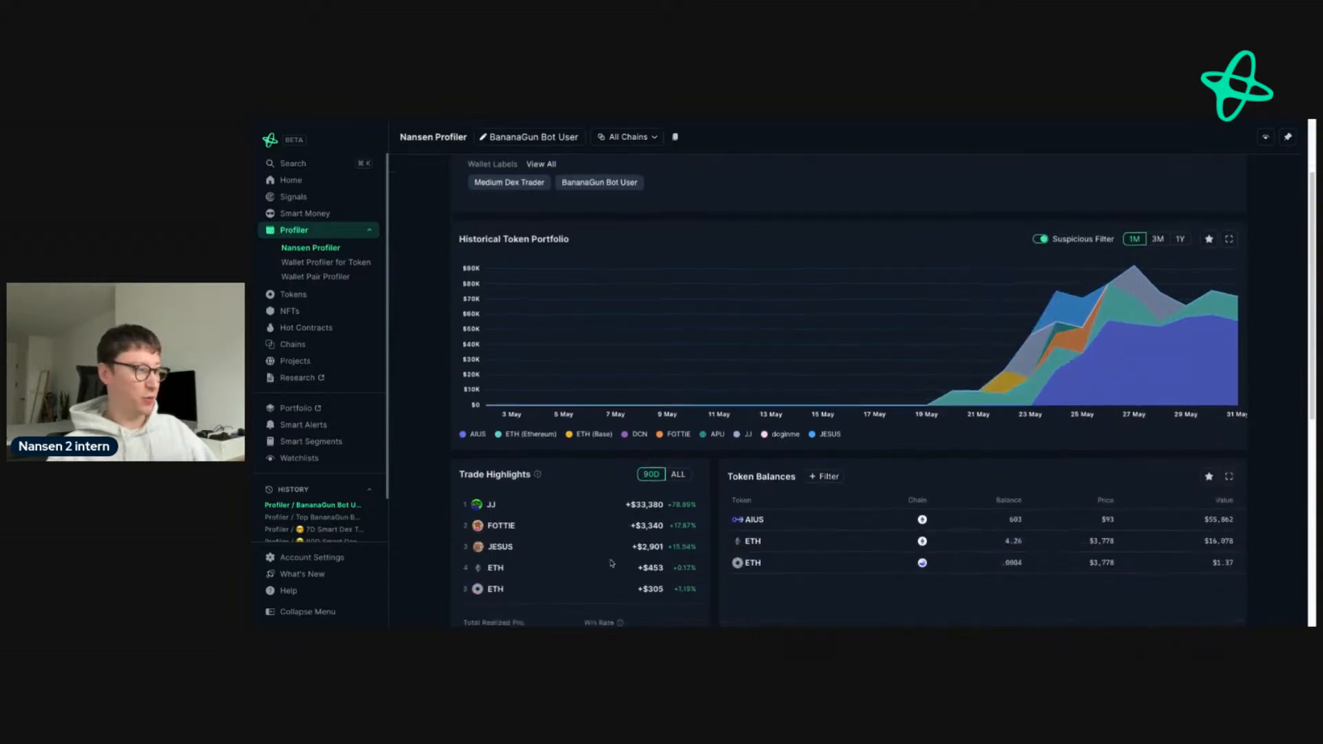
- Switch to PnL and list Trade Performance by unrealized results per token
left_click(623, 173)
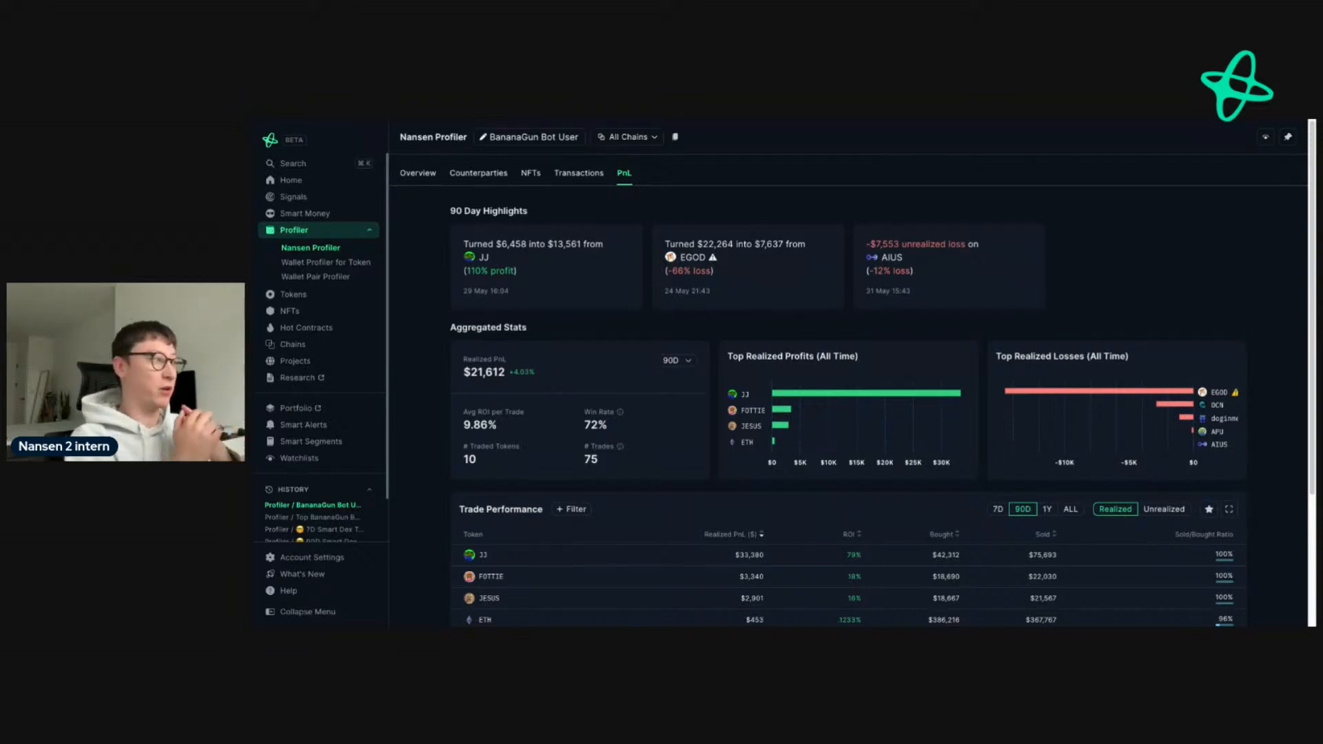
scroll("down", 3)
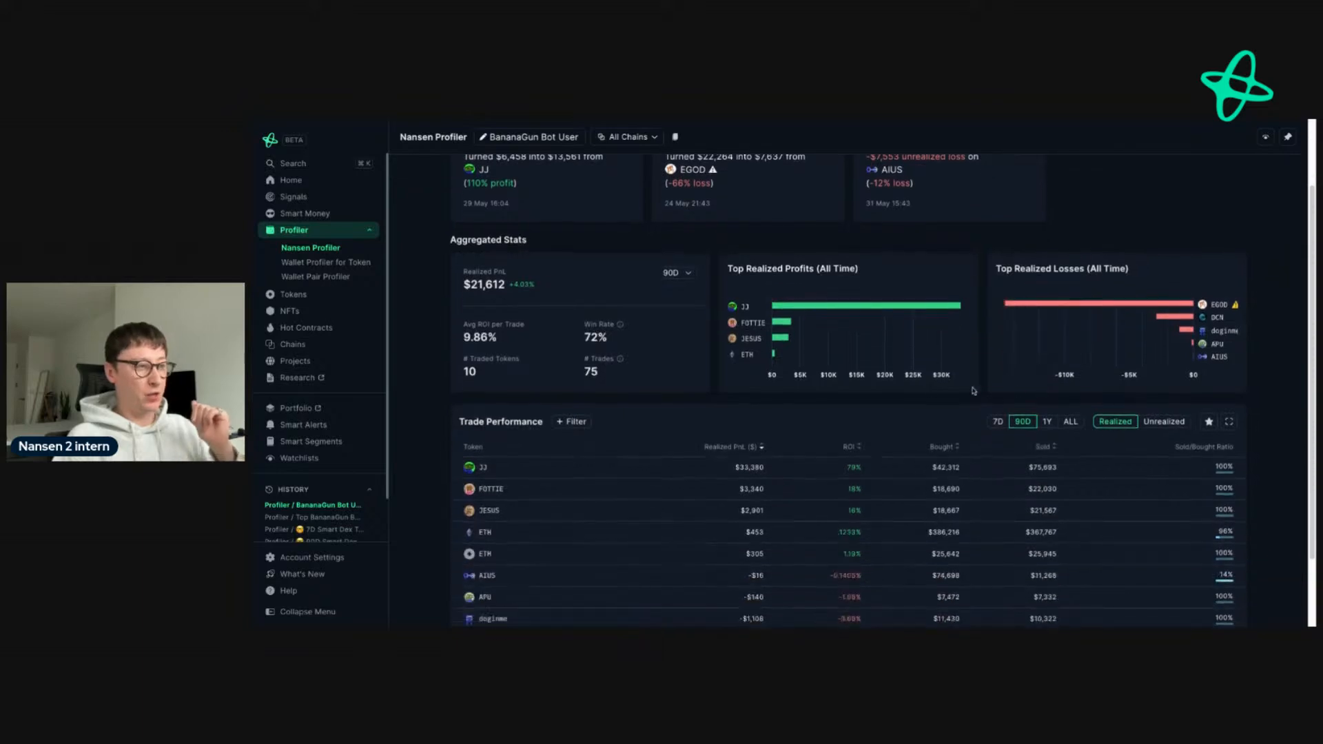
scroll("down", 3)
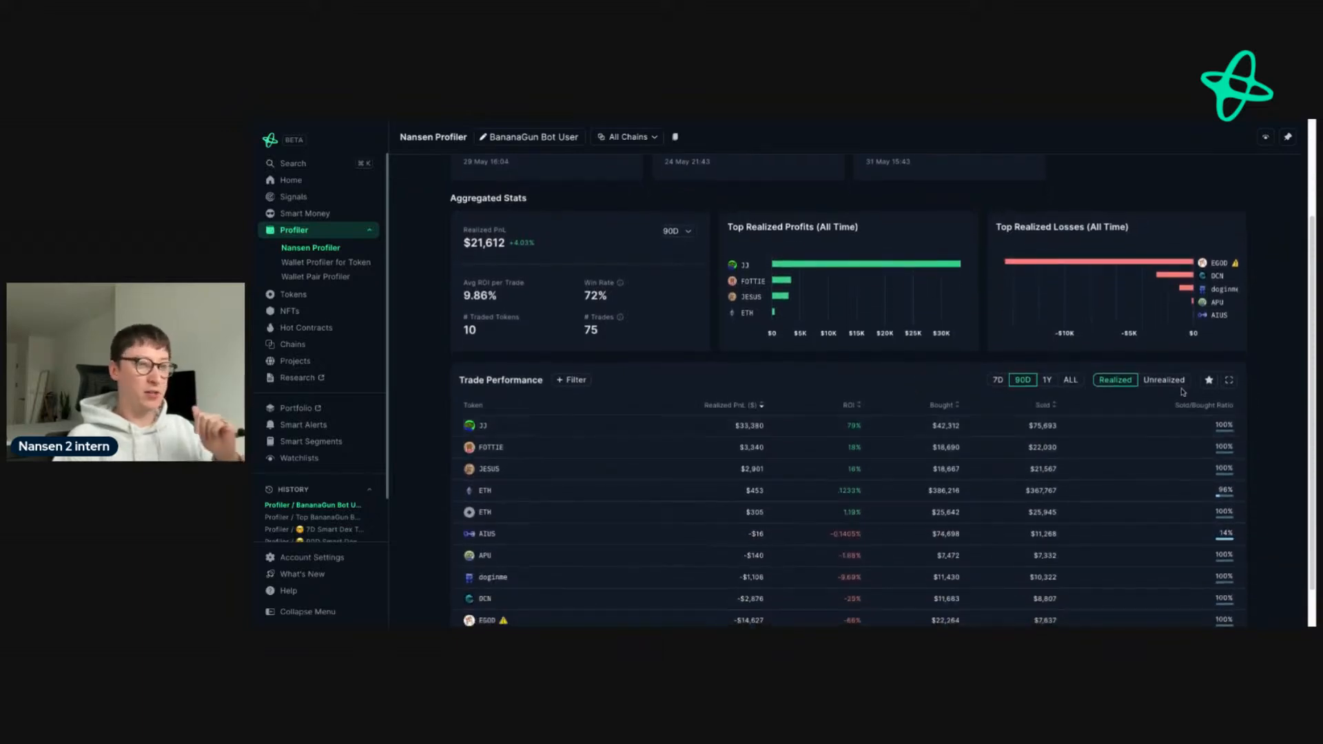
left_click(1164, 380)
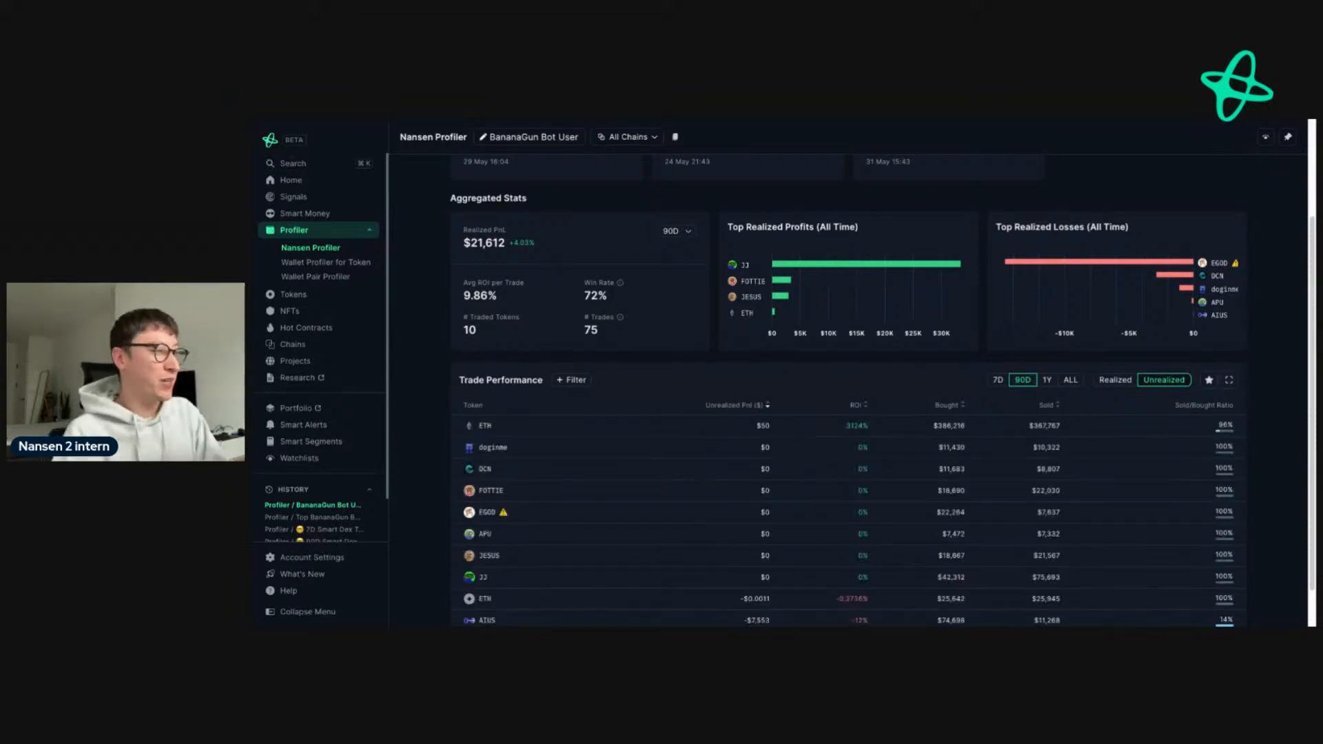
scroll("down", 3)
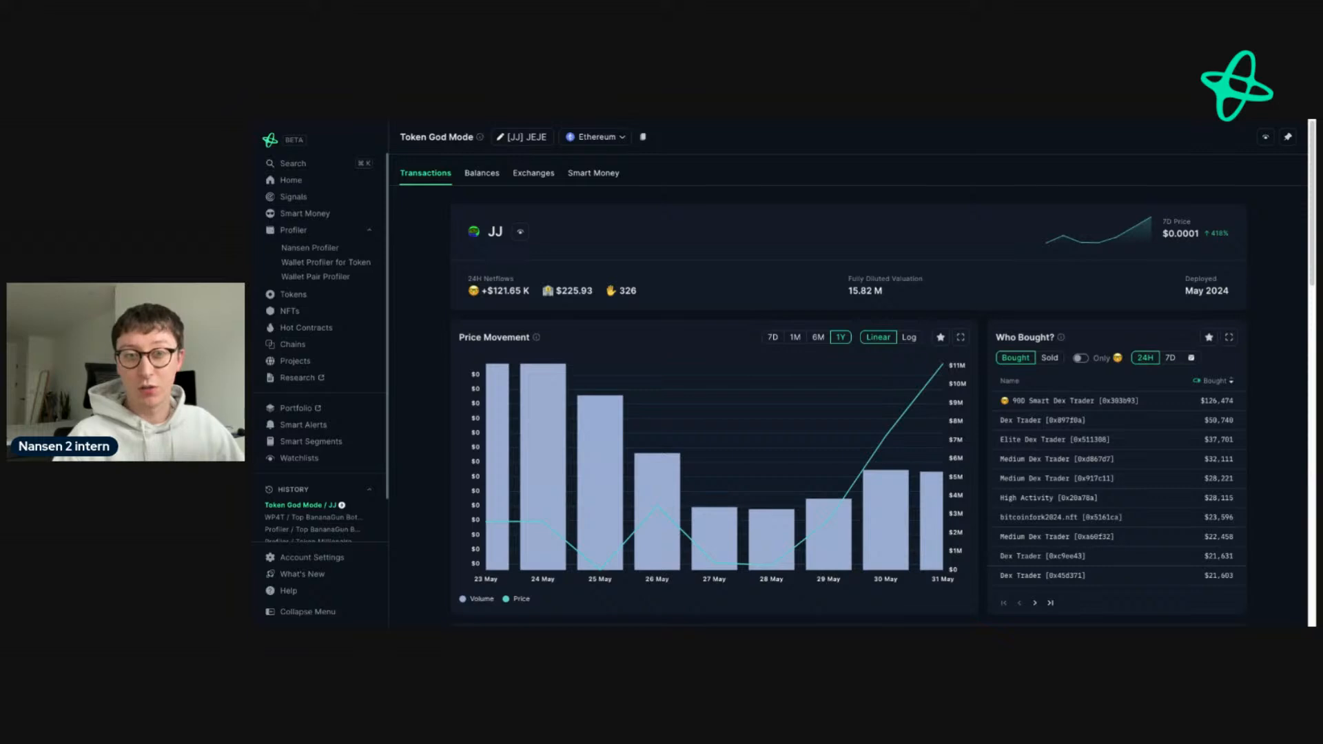
mouse_move(1164, 384)
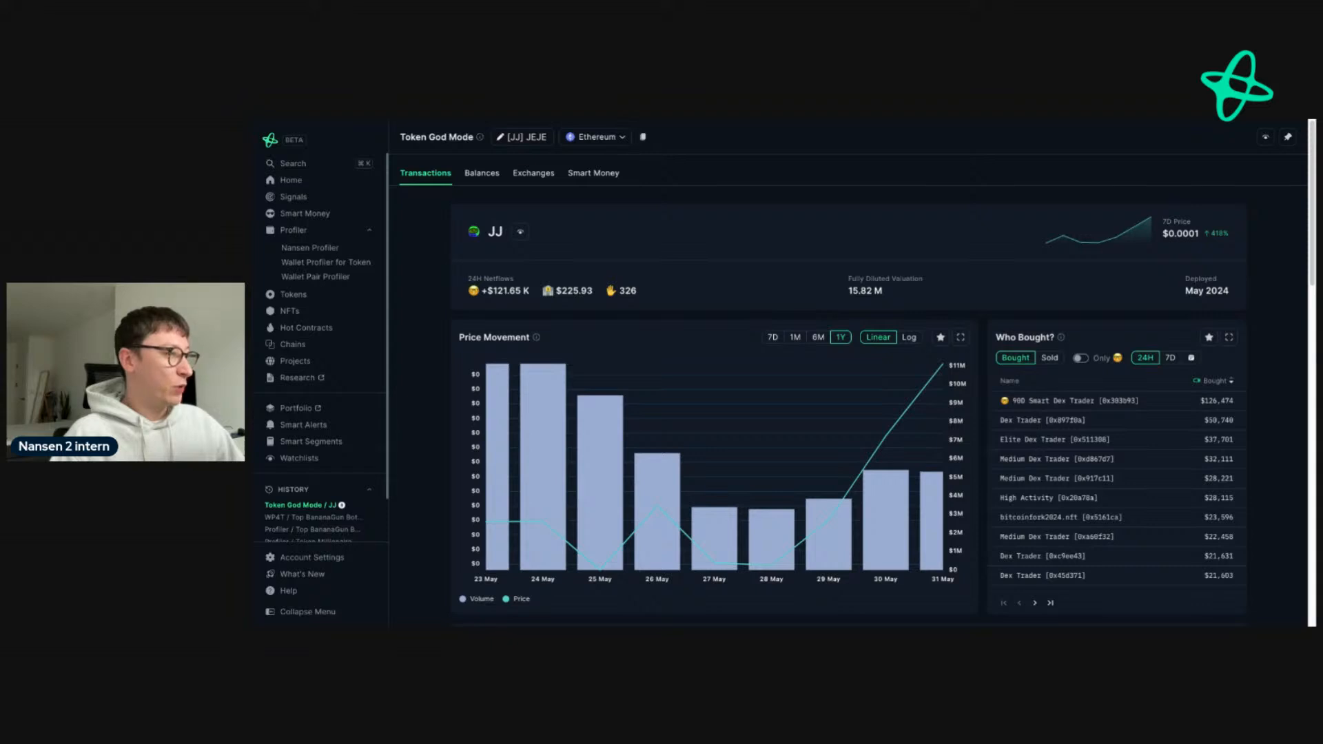
- Navigate to the Token Millionaire wallet's Nansen Profiler page
left_click(310, 246)
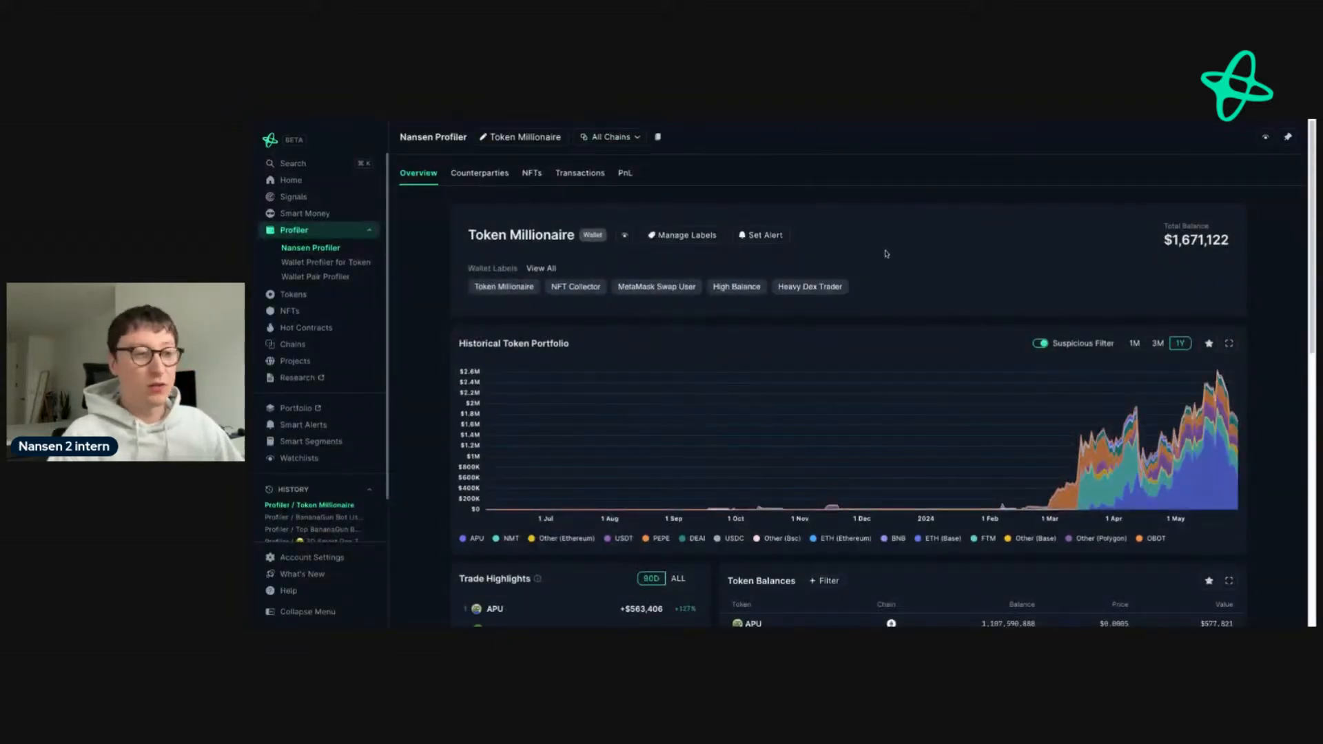
mouse_move(951, 255)
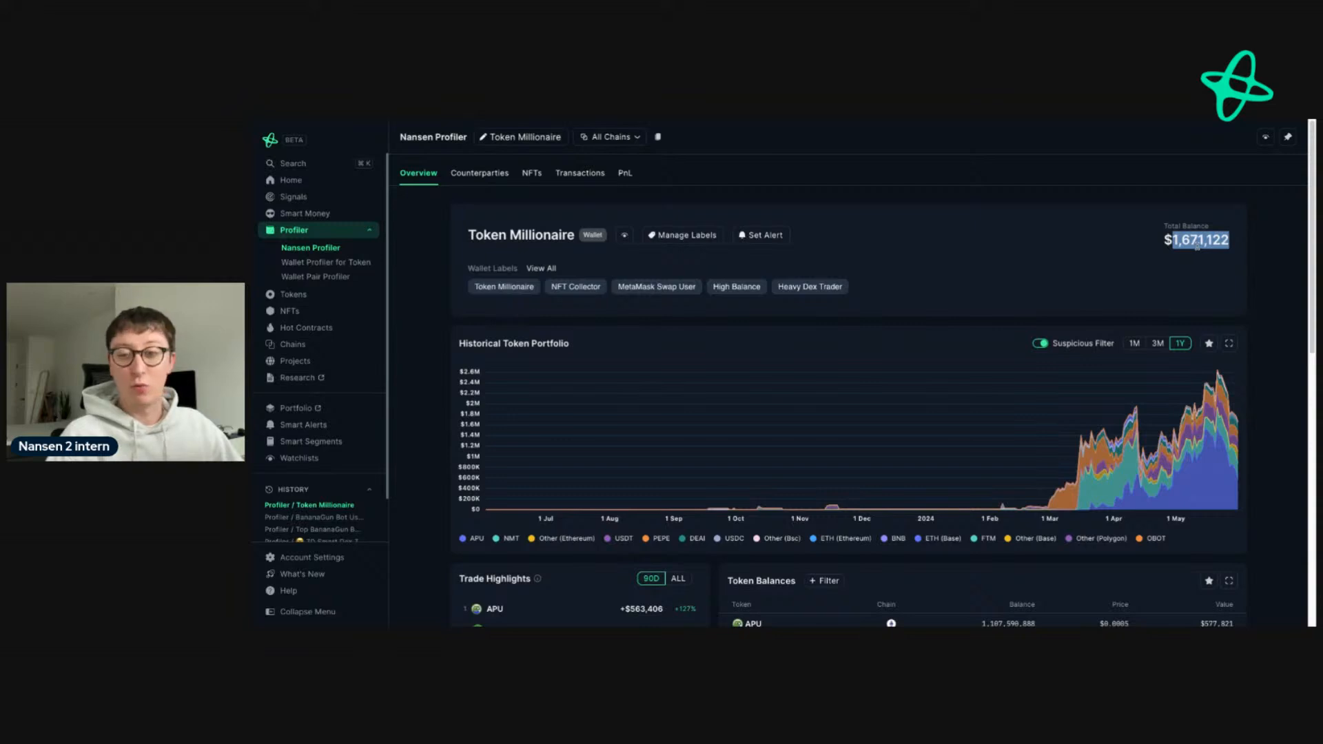
mouse_move(1134, 263)
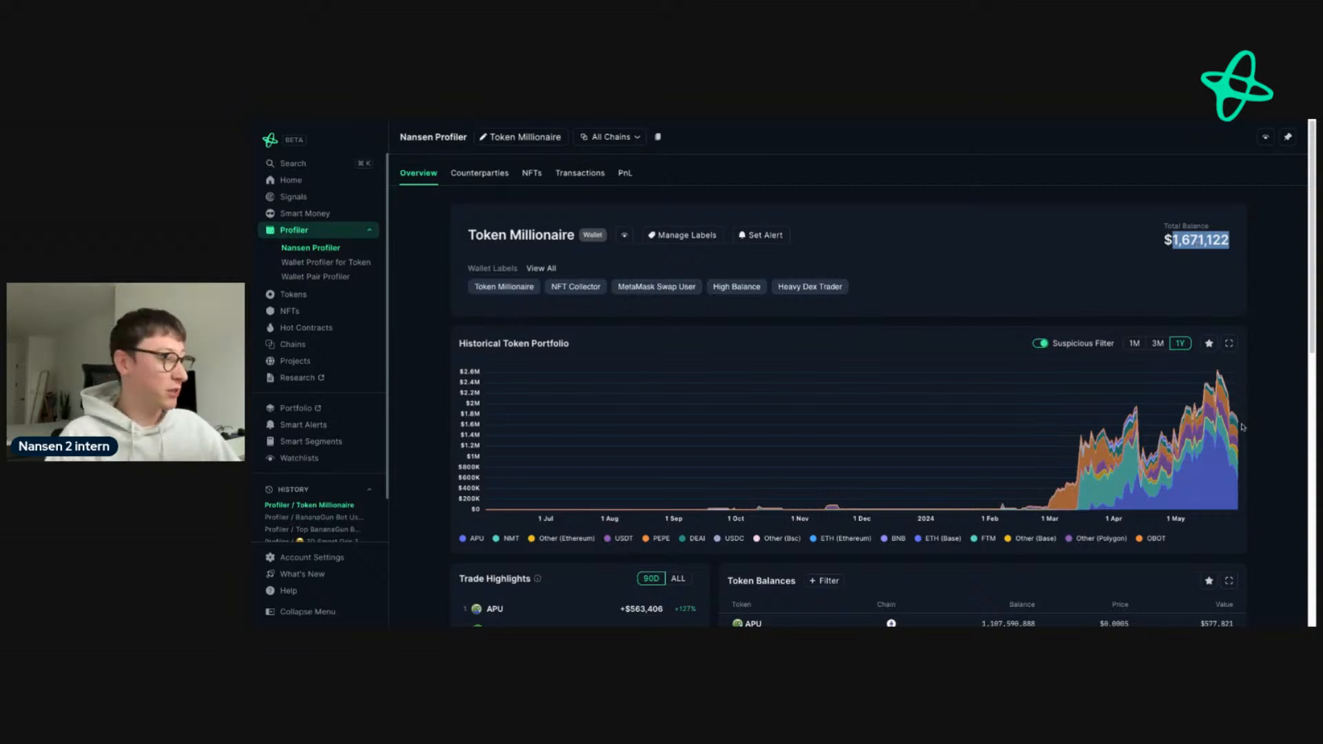
scroll("down", 3)
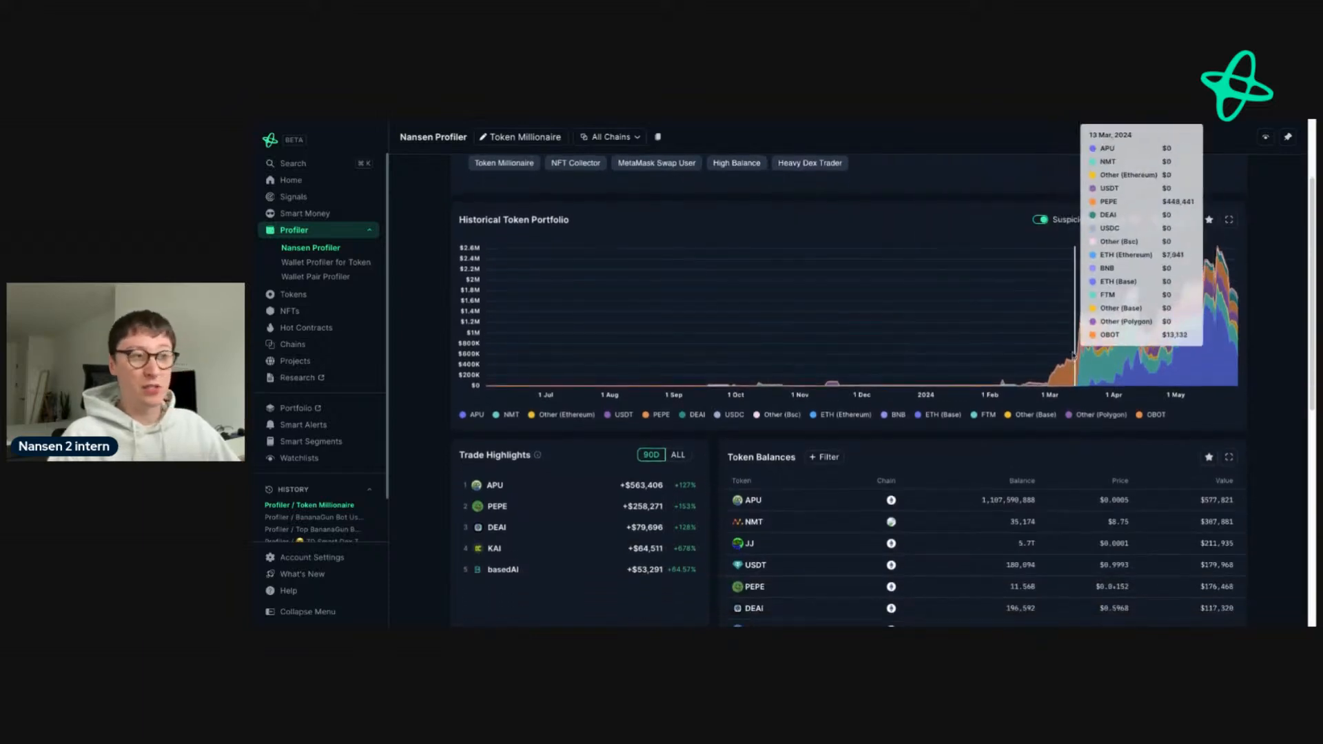
left_click(1180, 220)
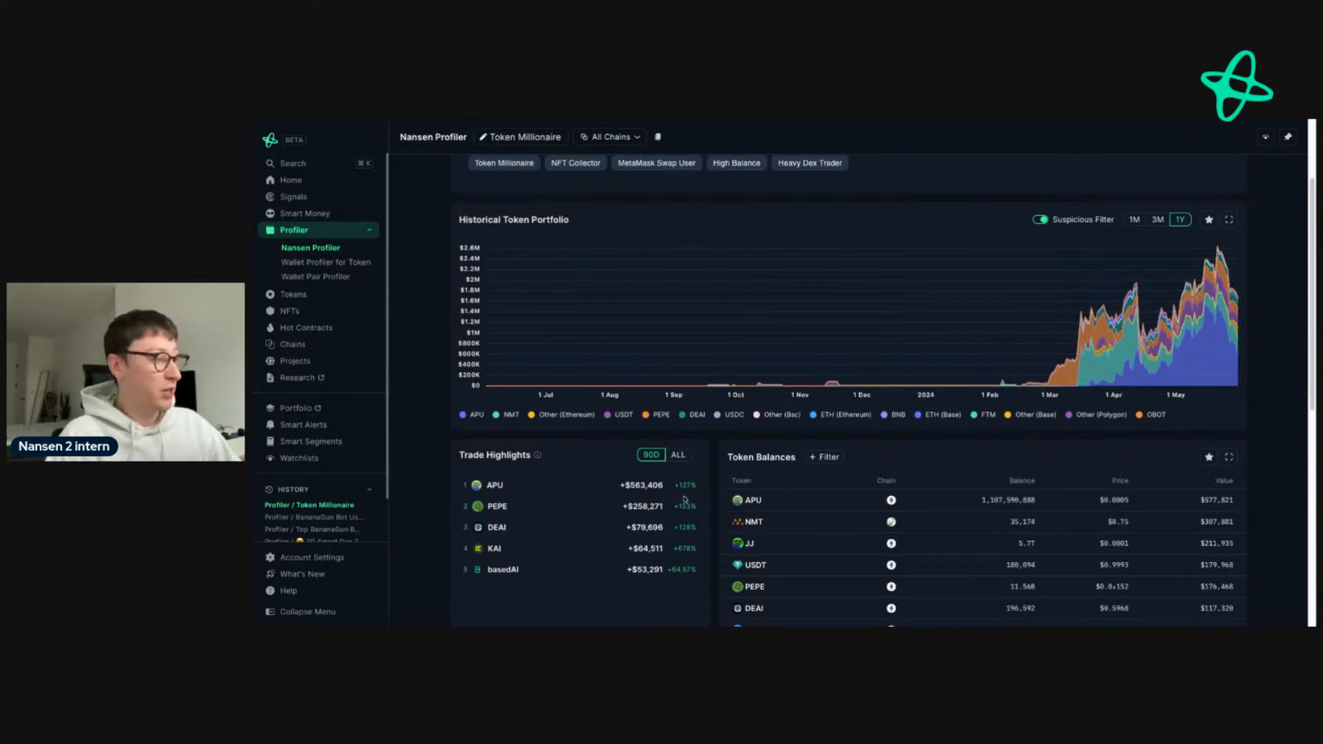
mouse_move(675, 526)
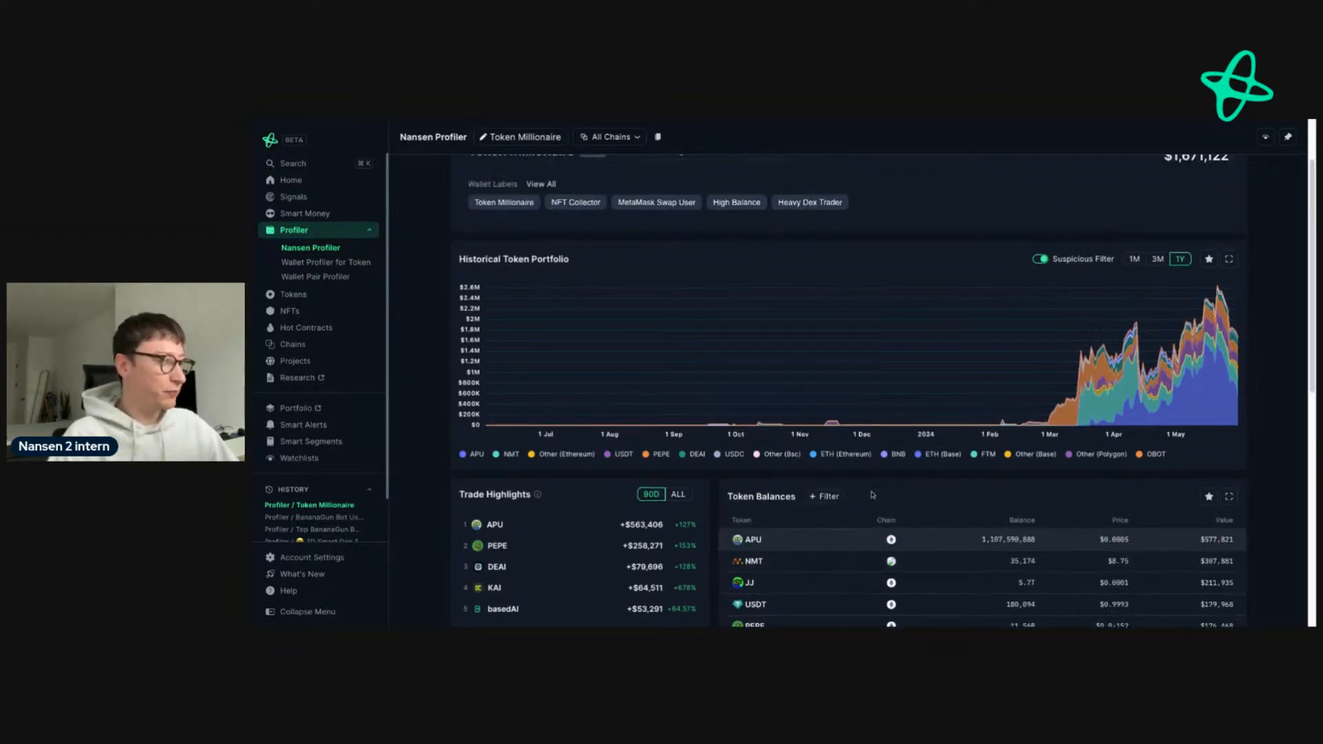
- Show PnL with unrealized Trade Performance per token, led by JJ and PEPE
left_click(623, 174)
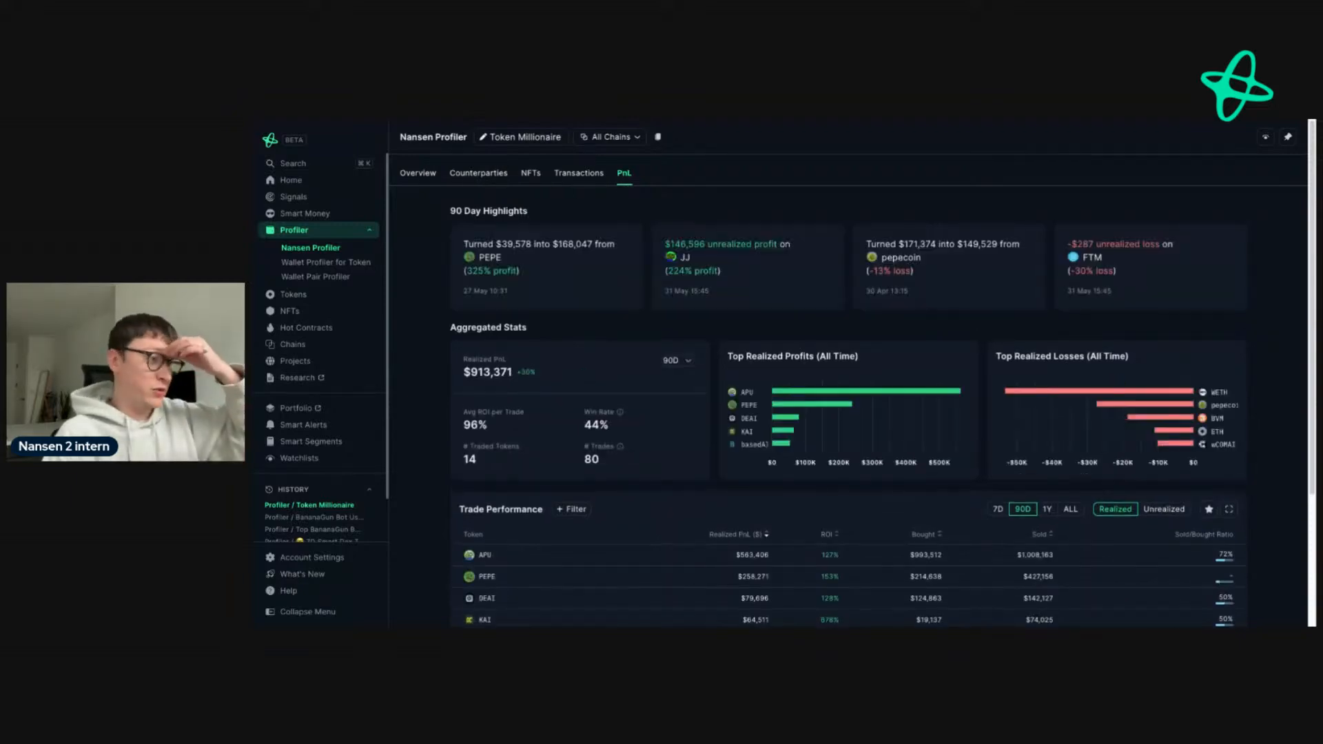
left_click(1163, 508)
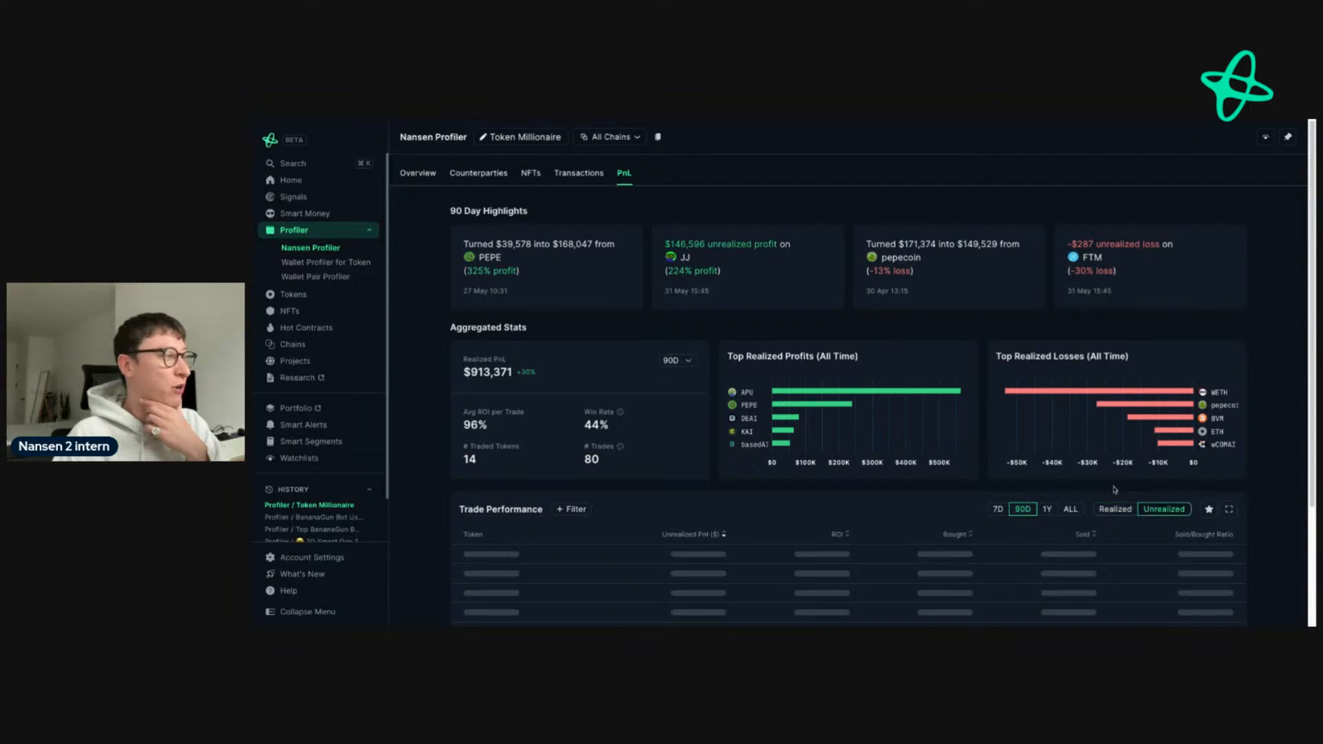
scroll("down", 3)
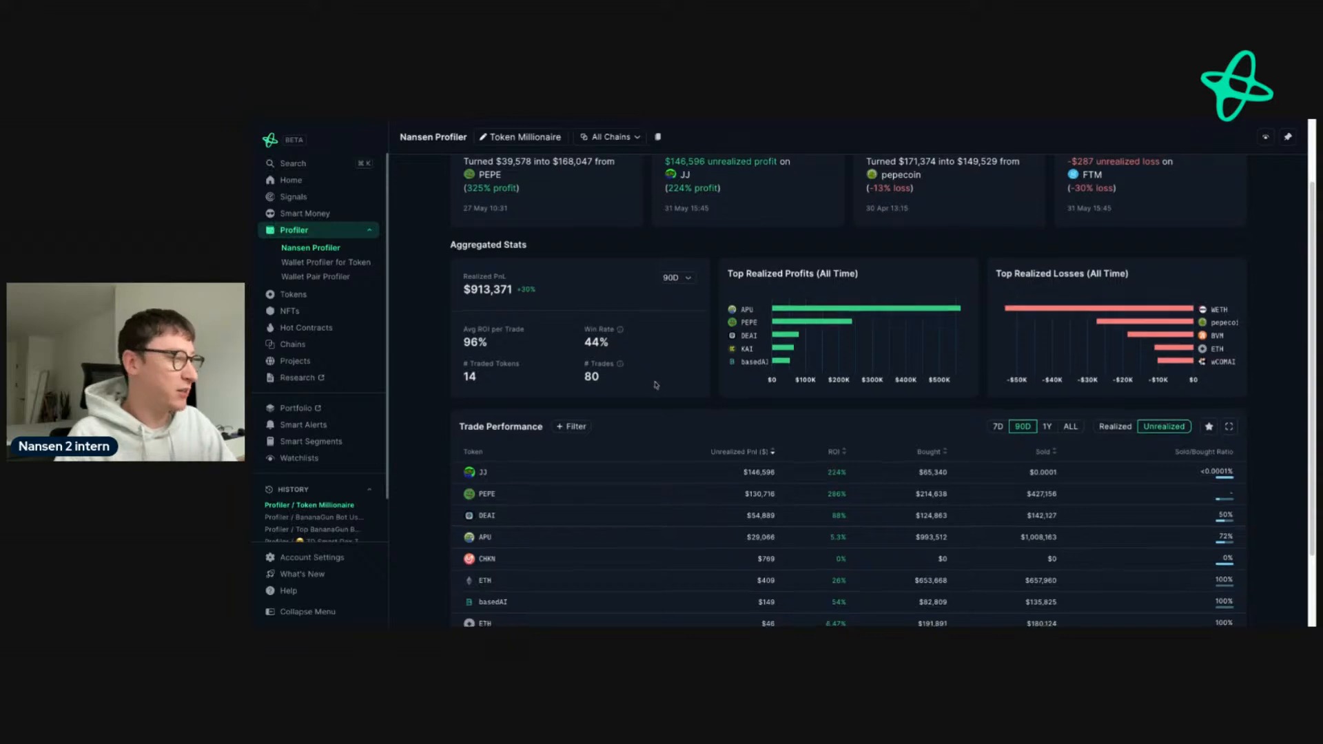
scroll("down", 3)
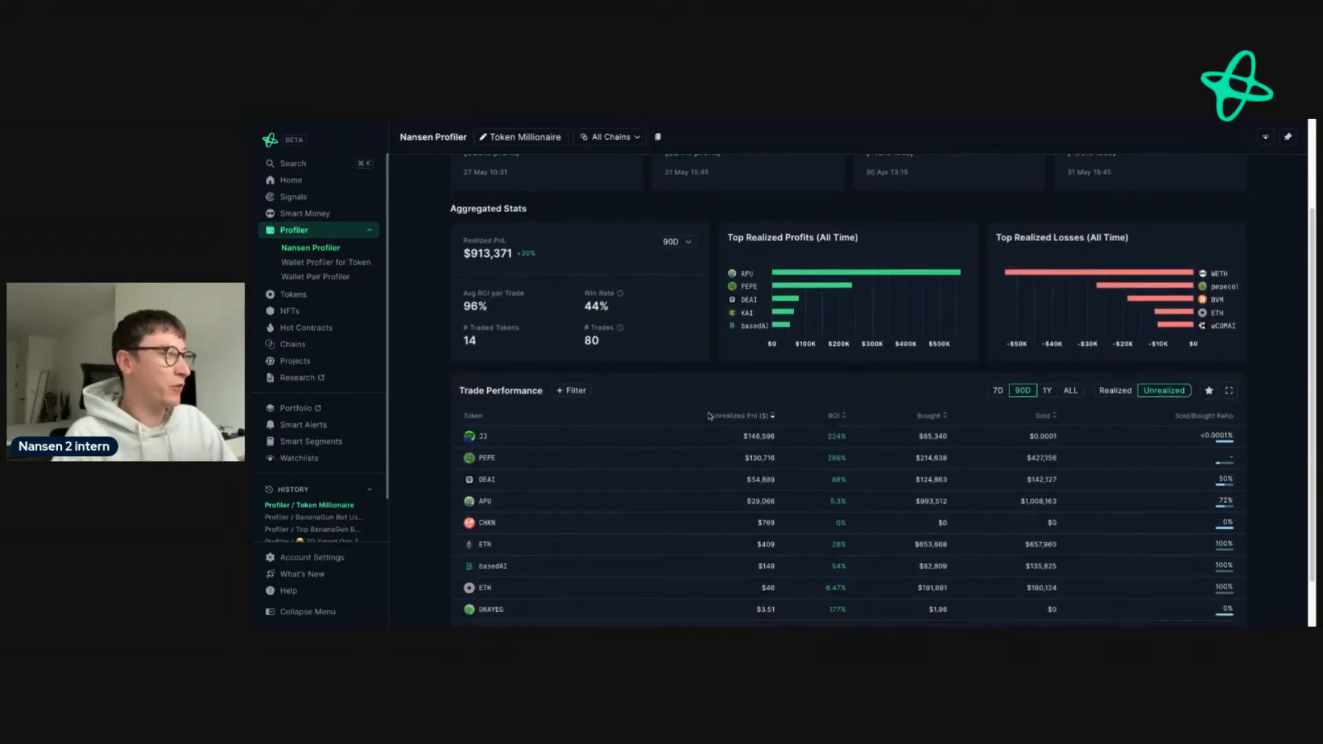
scroll("down", 3)
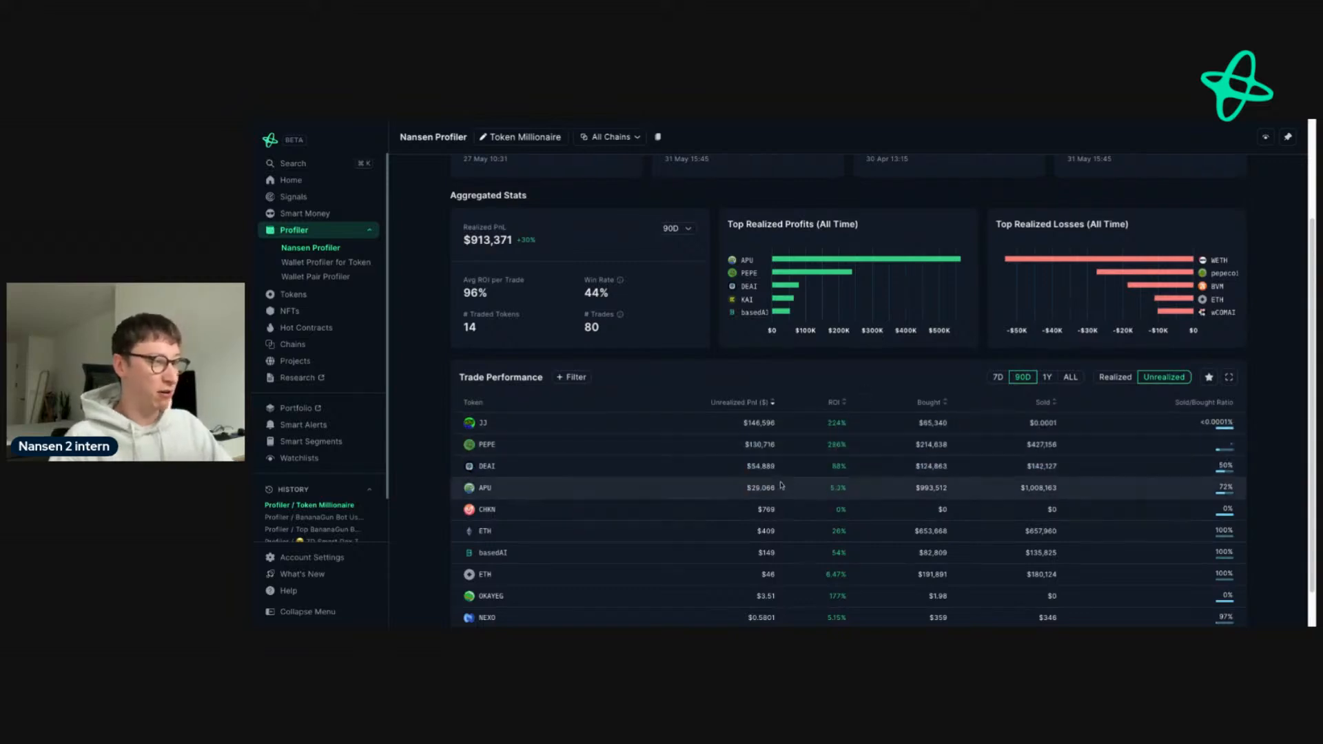
mouse_move(924, 386)
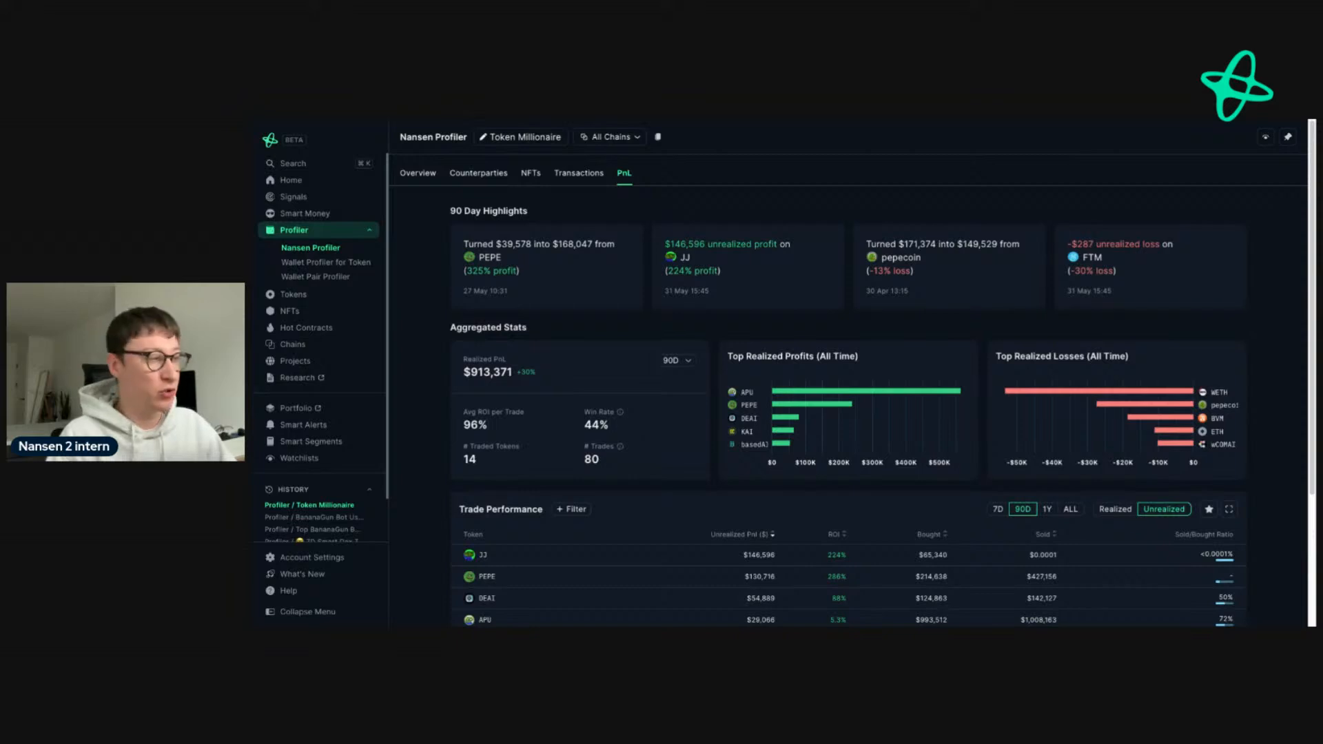
mouse_move(741, 410)
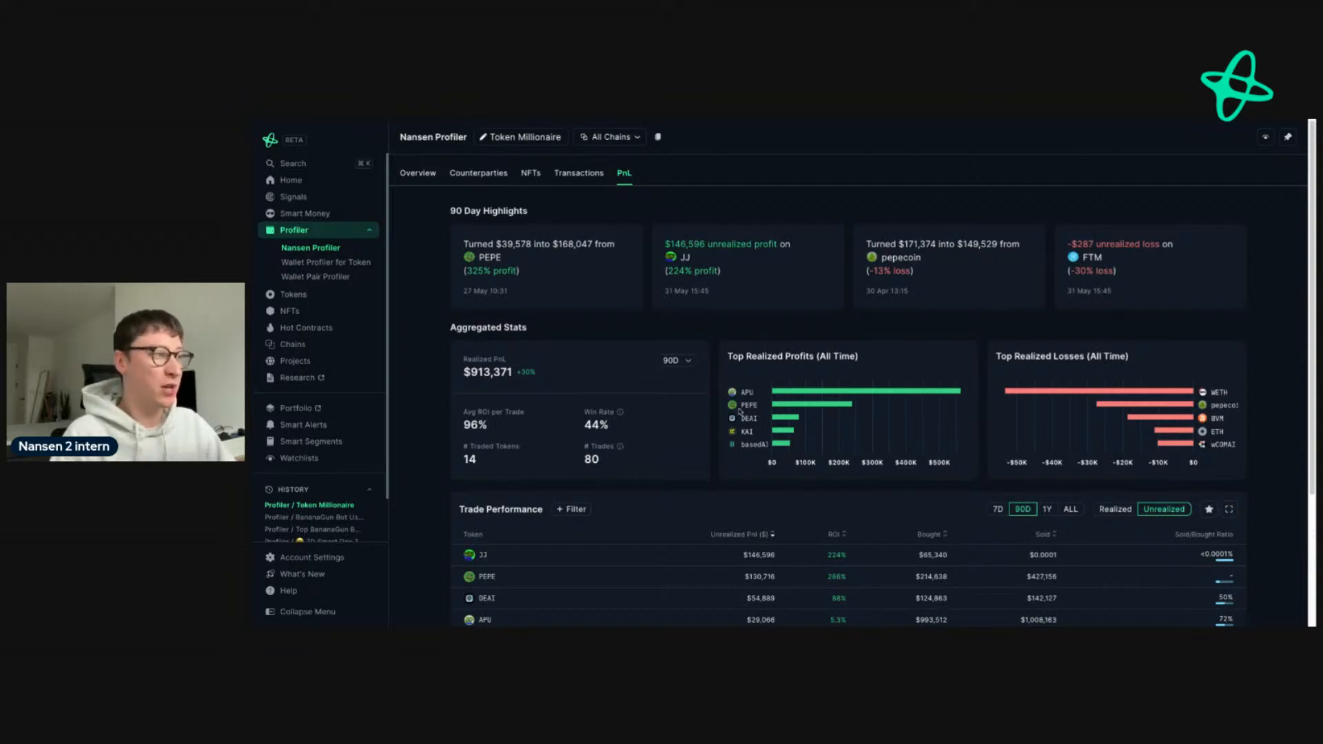
mouse_move(1004, 390)
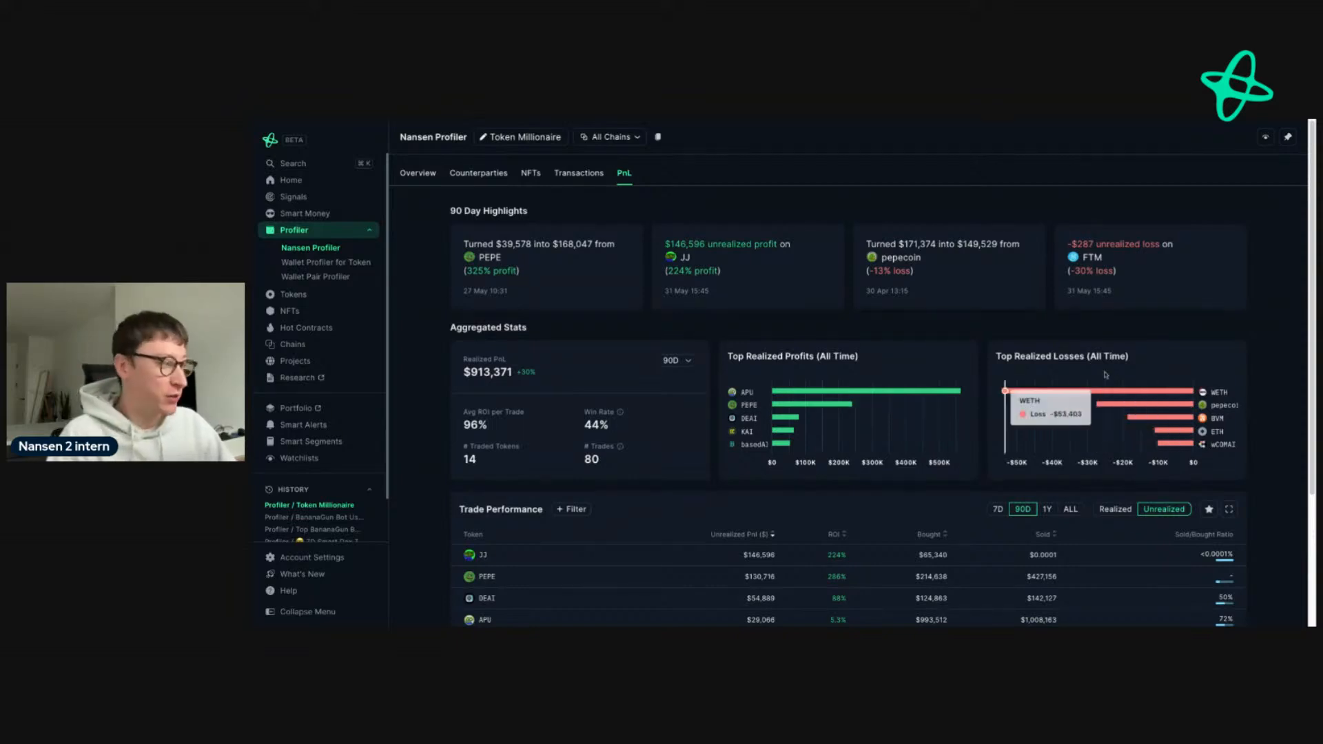
scroll("down", 3)
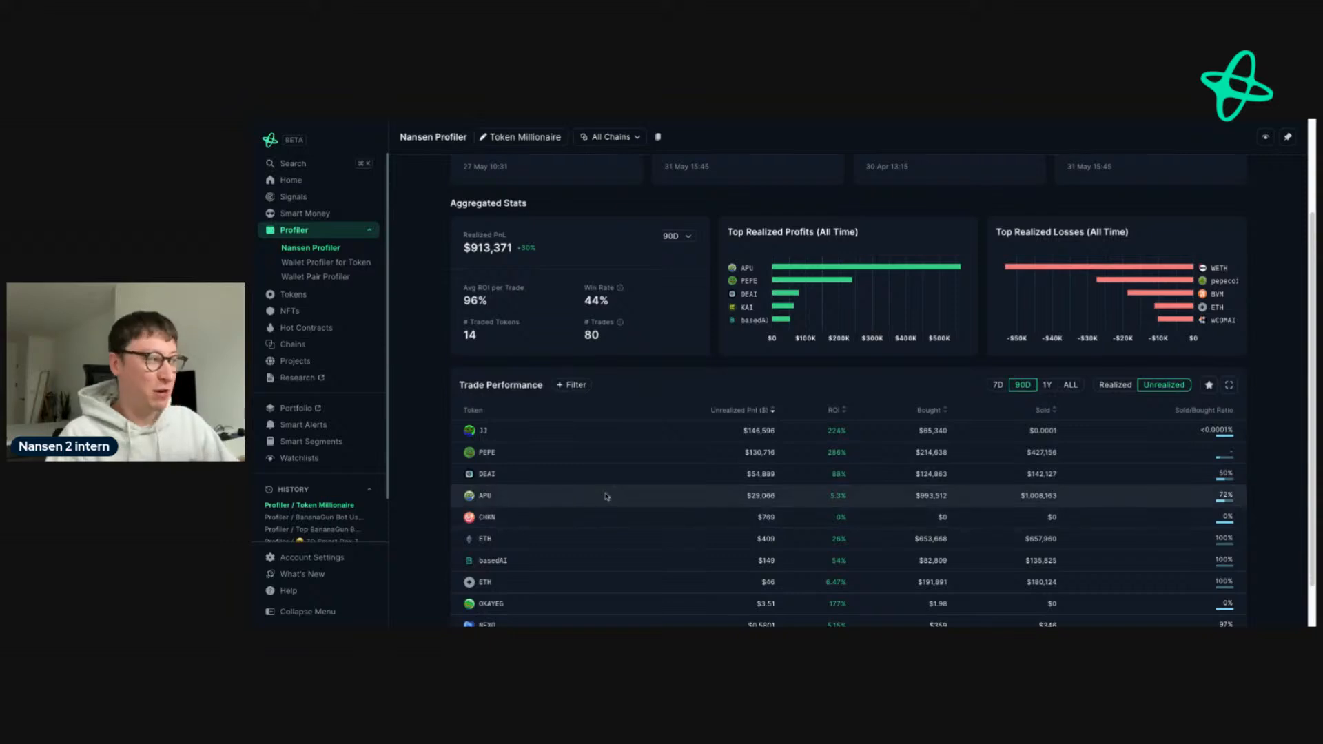